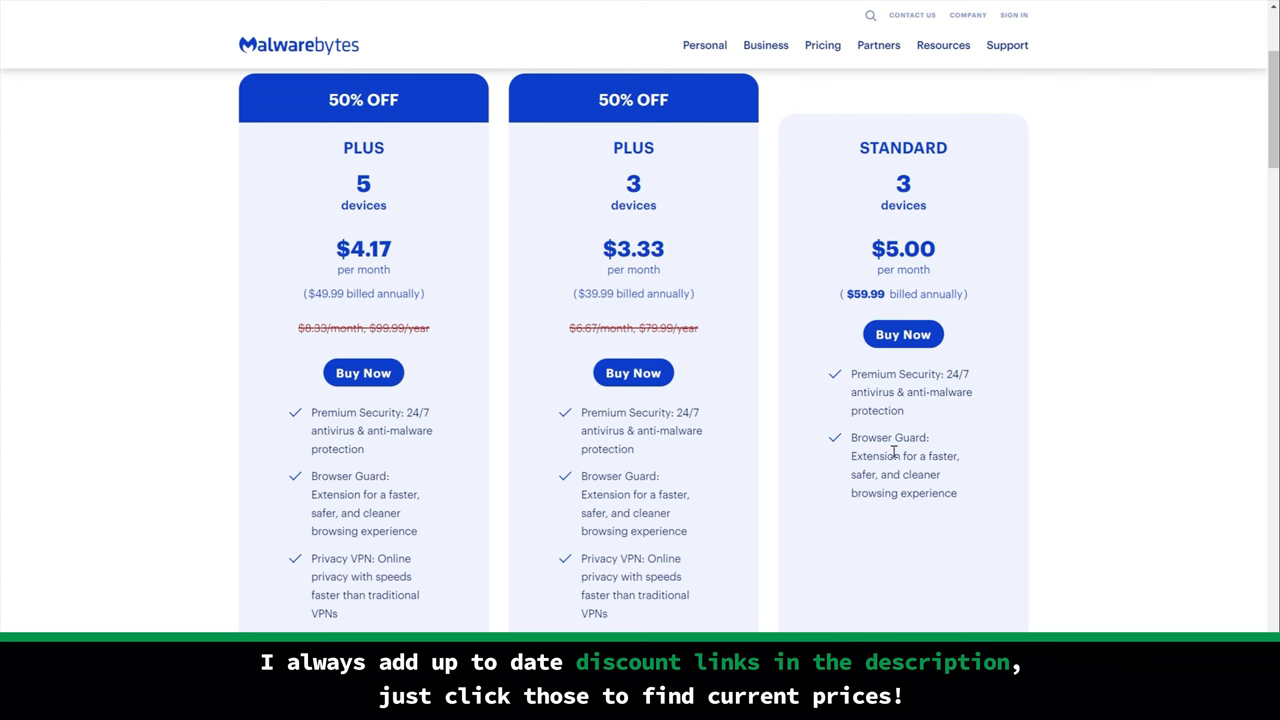
# - Highlight the Malwarebytes Standard plan's antivirus feature, then scroll through Bitdefender's plan comparison table
pyautogui.doubleClick(908, 373)
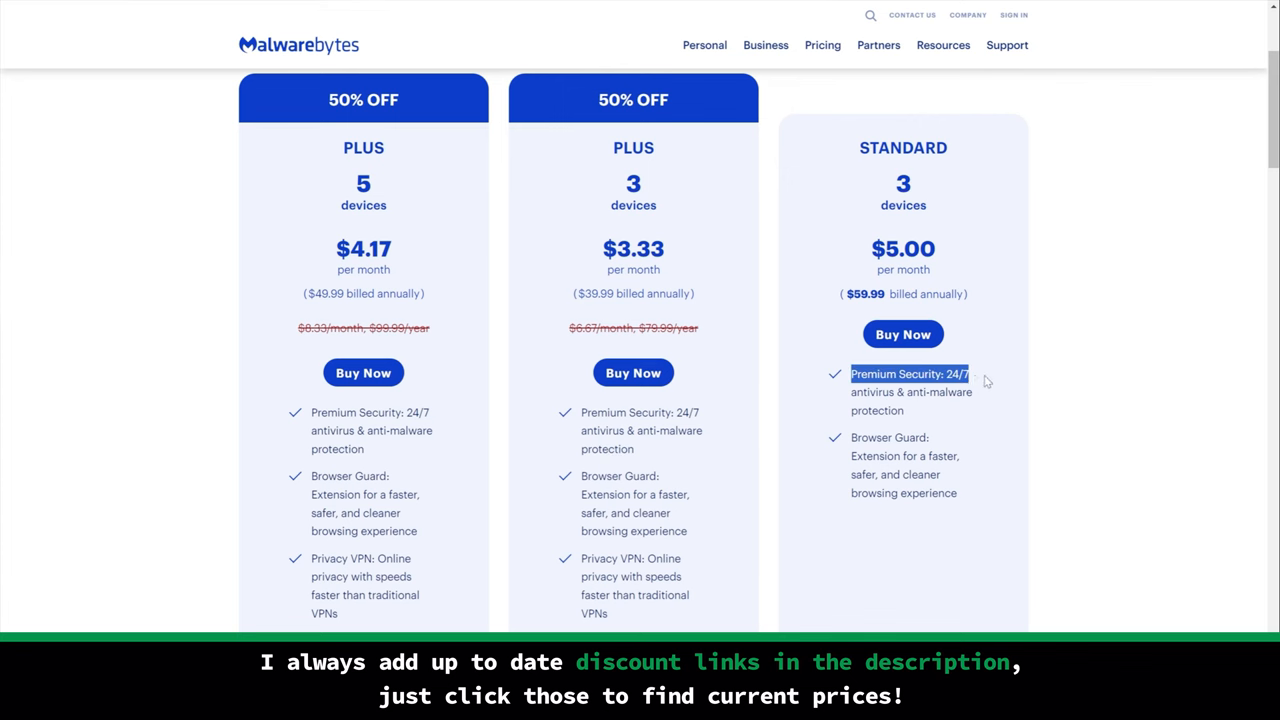
pyautogui.scroll(-3)
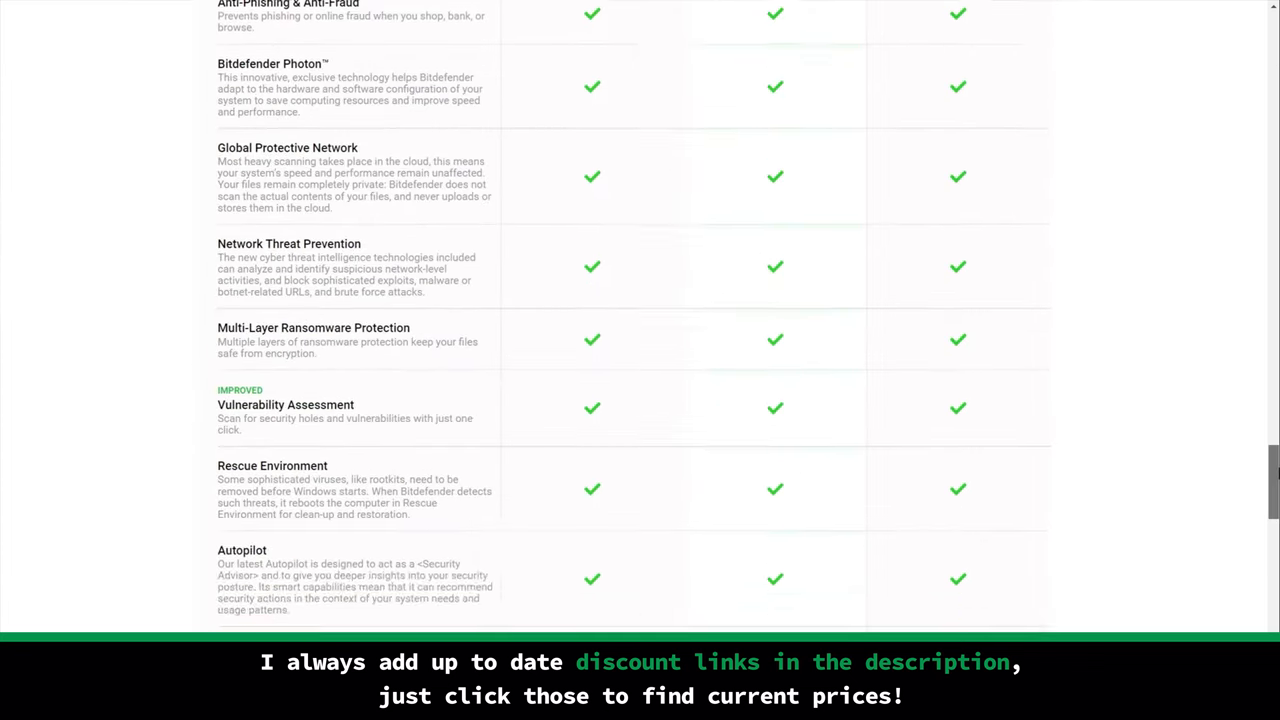
pyautogui.scroll(-3)
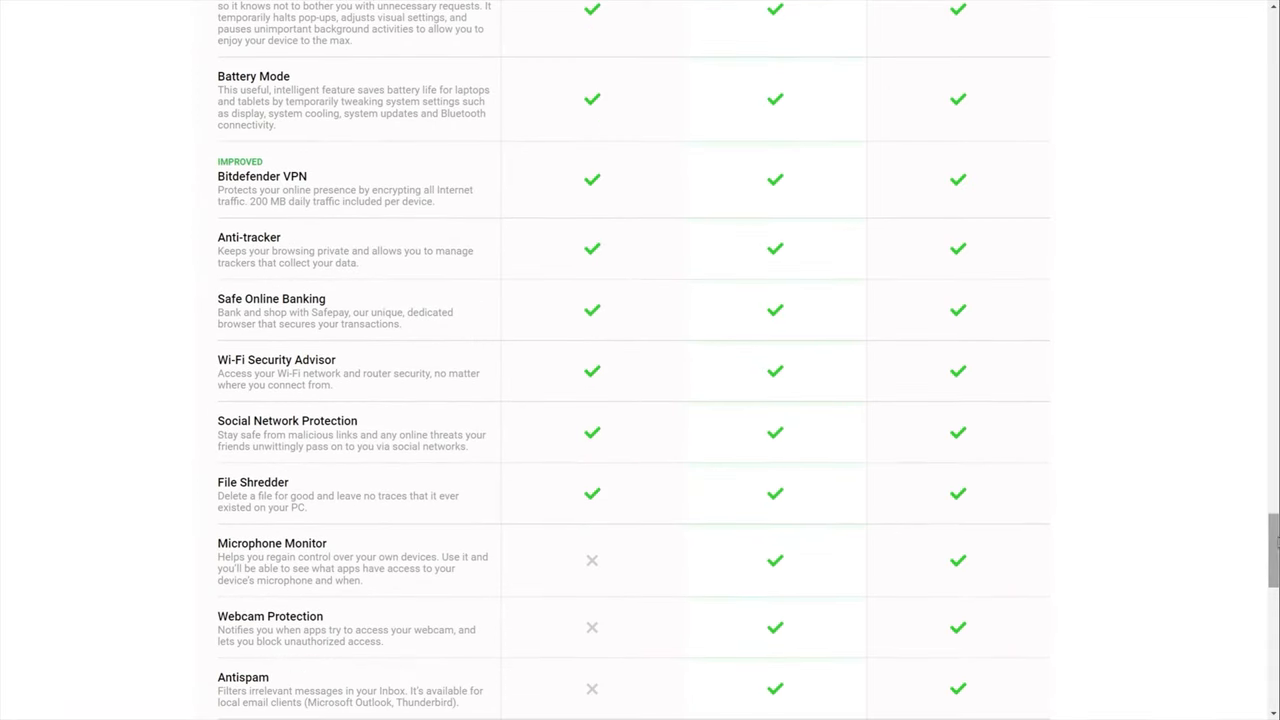
pyautogui.moveTo(218, 420); pyautogui.dragTo(449, 434)
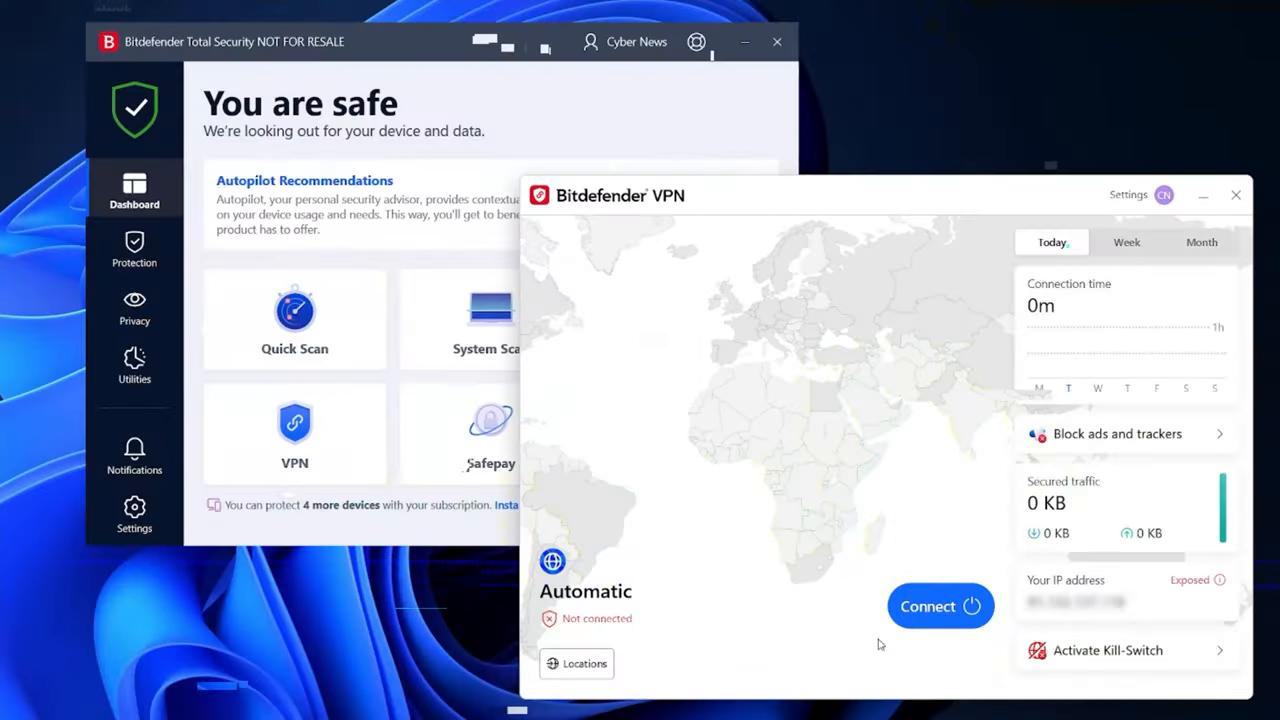
# - Launch Bitdefender VPN from the dashboard's VPN tile
pyautogui.click(927, 606)
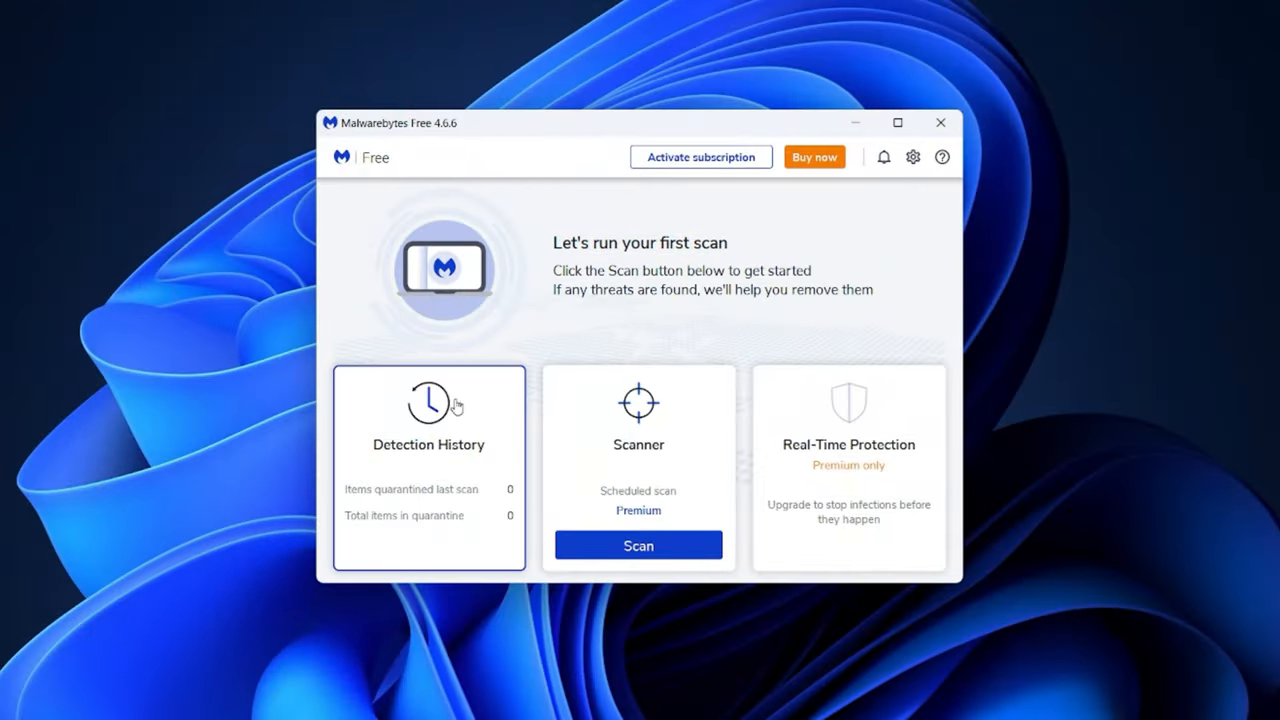
# - Expand the Real-Time Protection card to show its details panel
pyautogui.click(638, 415)
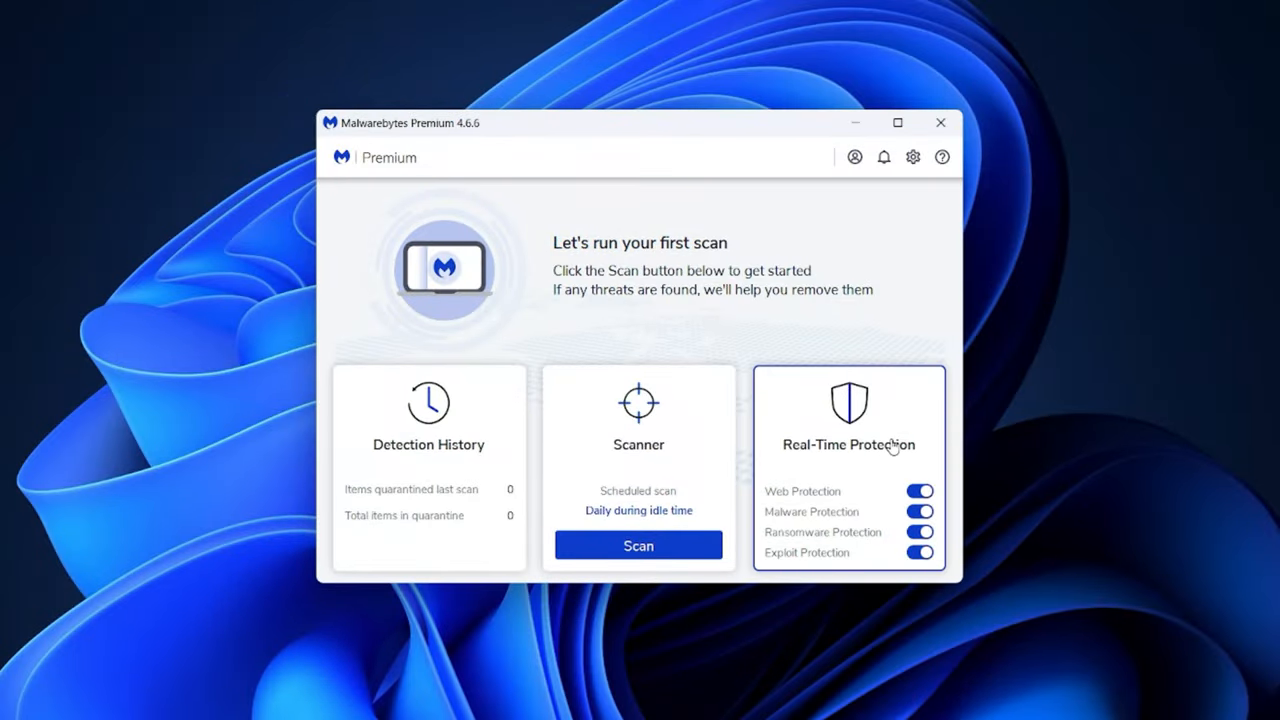
pyautogui.moveTo(790, 536)
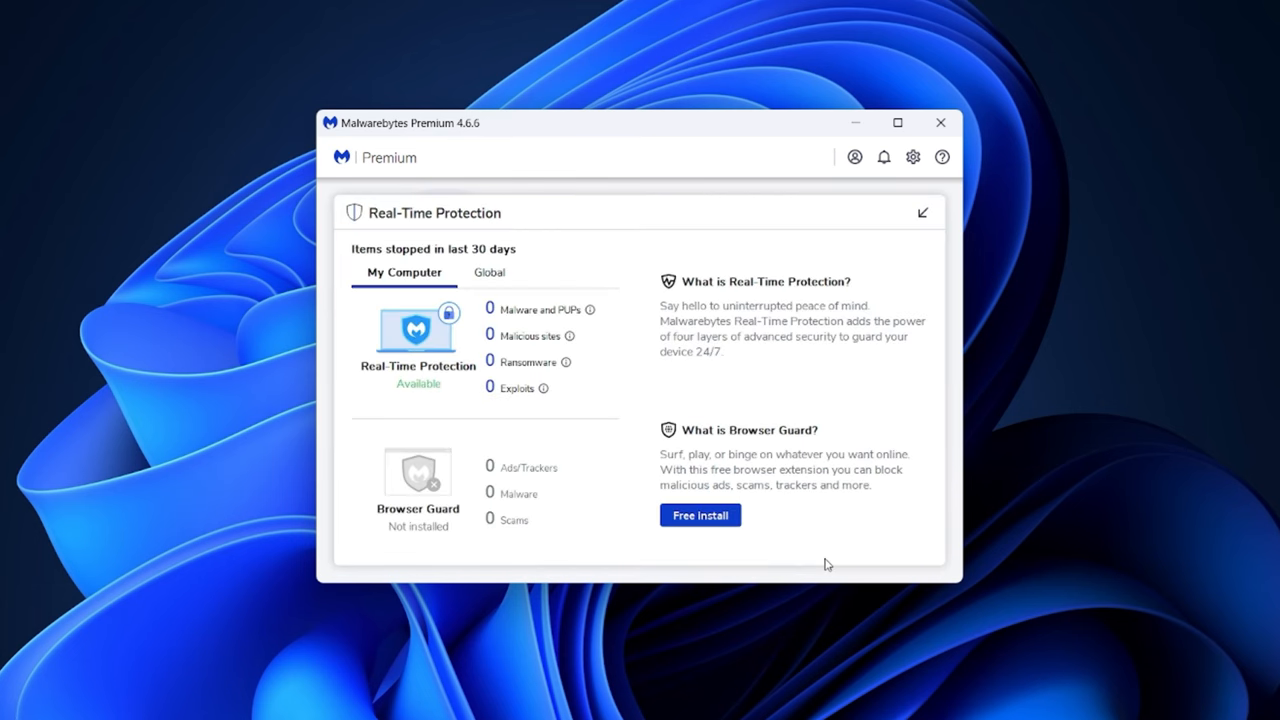
pyautogui.moveTo(760, 333)
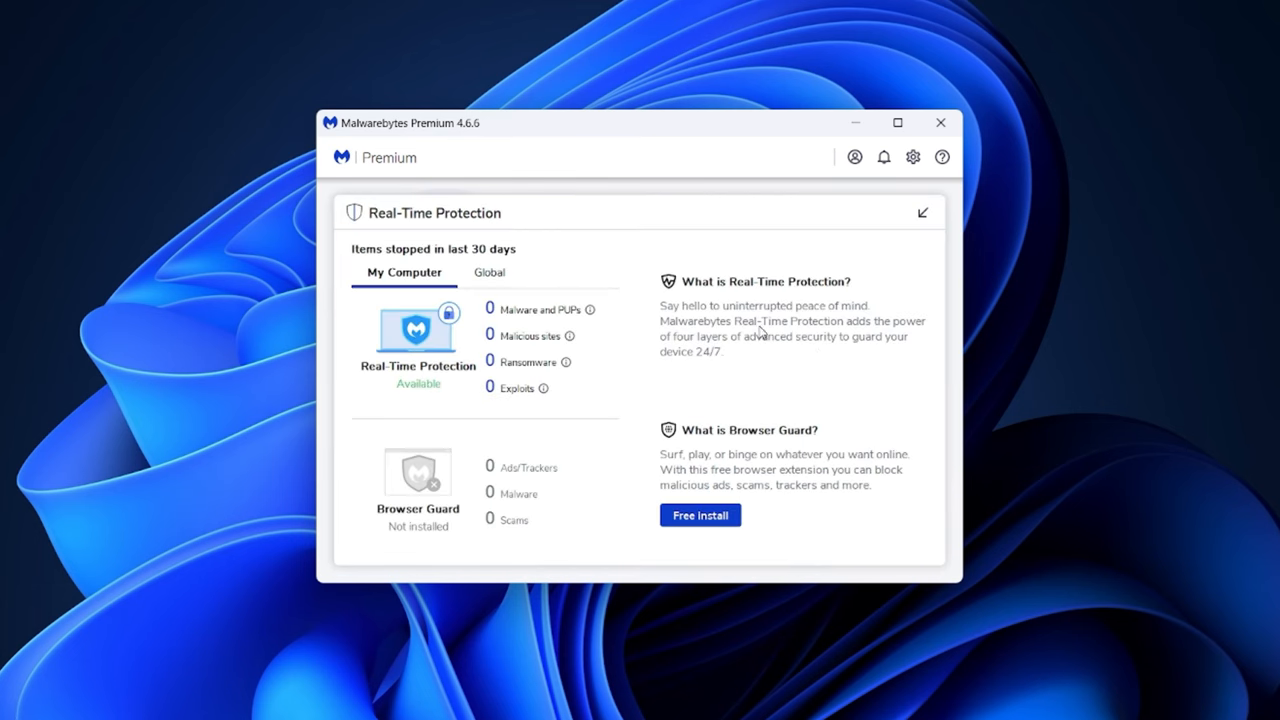
pyautogui.moveTo(826, 534)
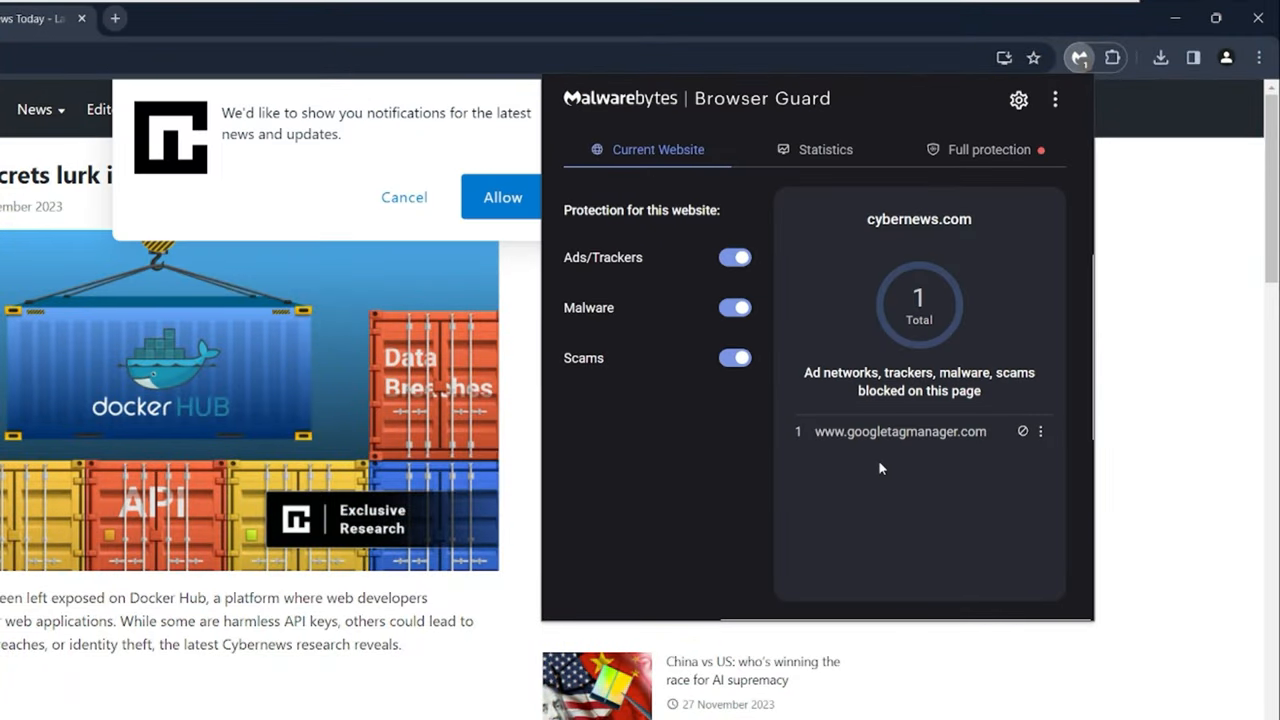
pyautogui.moveTo(770, 155)
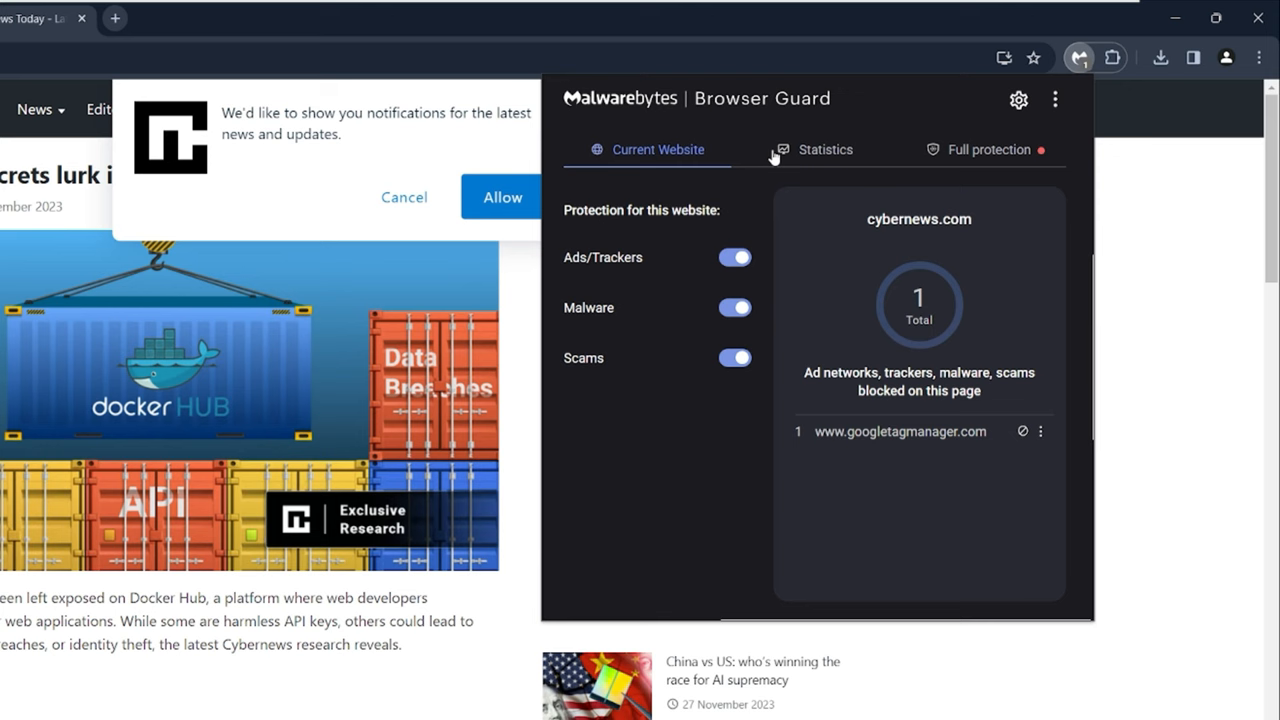
# - Check Browser Guard's Statistics, Full protection and Current Website views
pyautogui.click(825, 149)
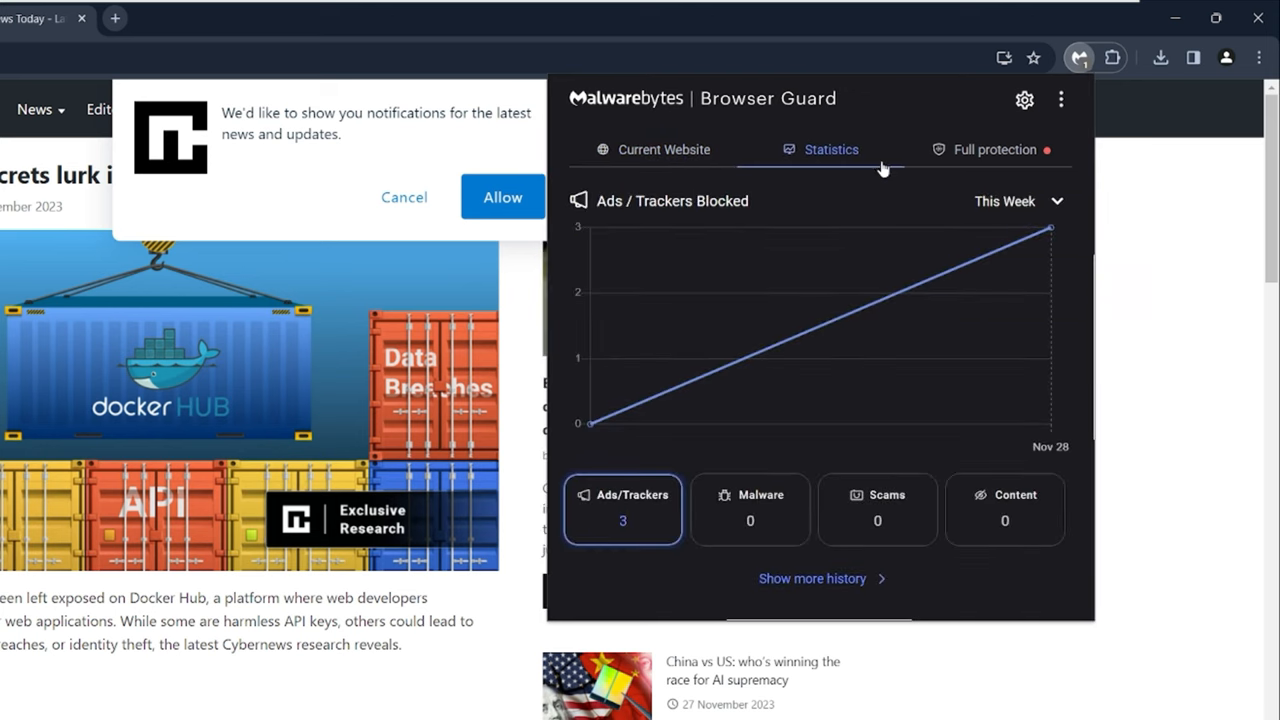
pyautogui.click(997, 149)
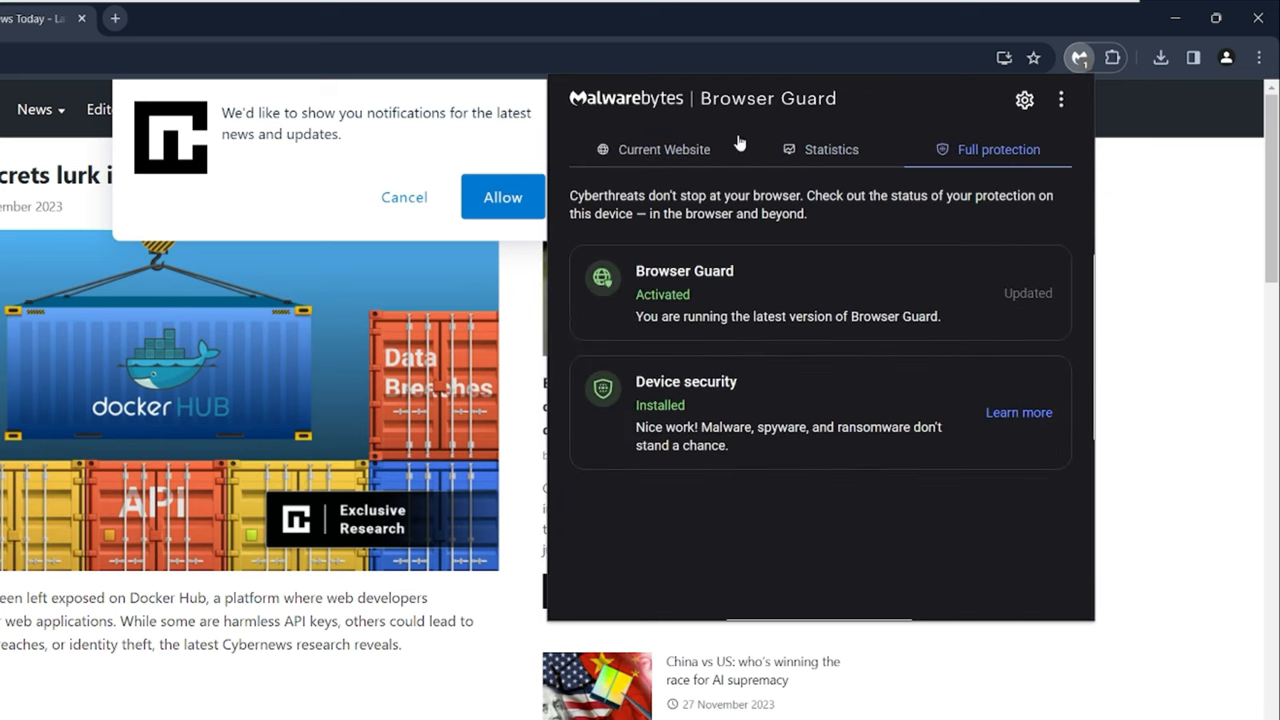
pyautogui.click(663, 149)
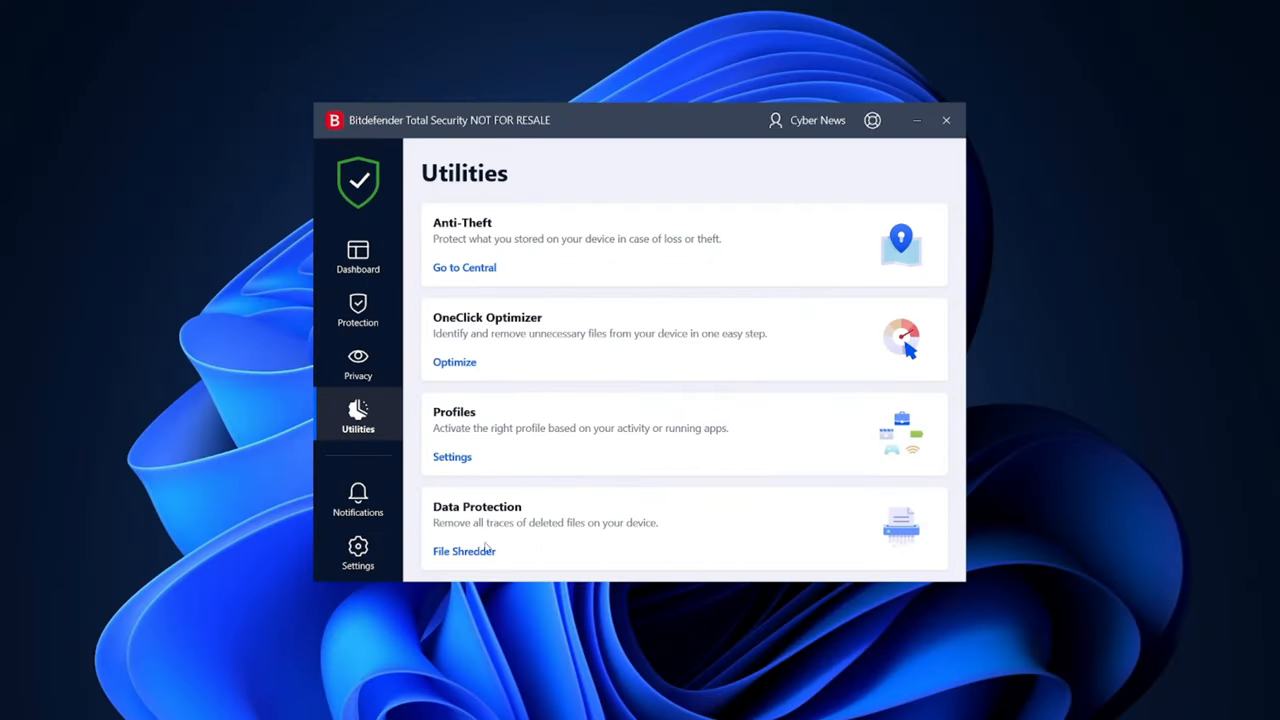
# - View and close File Shredder, then bring up the Profiles settings
pyautogui.click(463, 551)
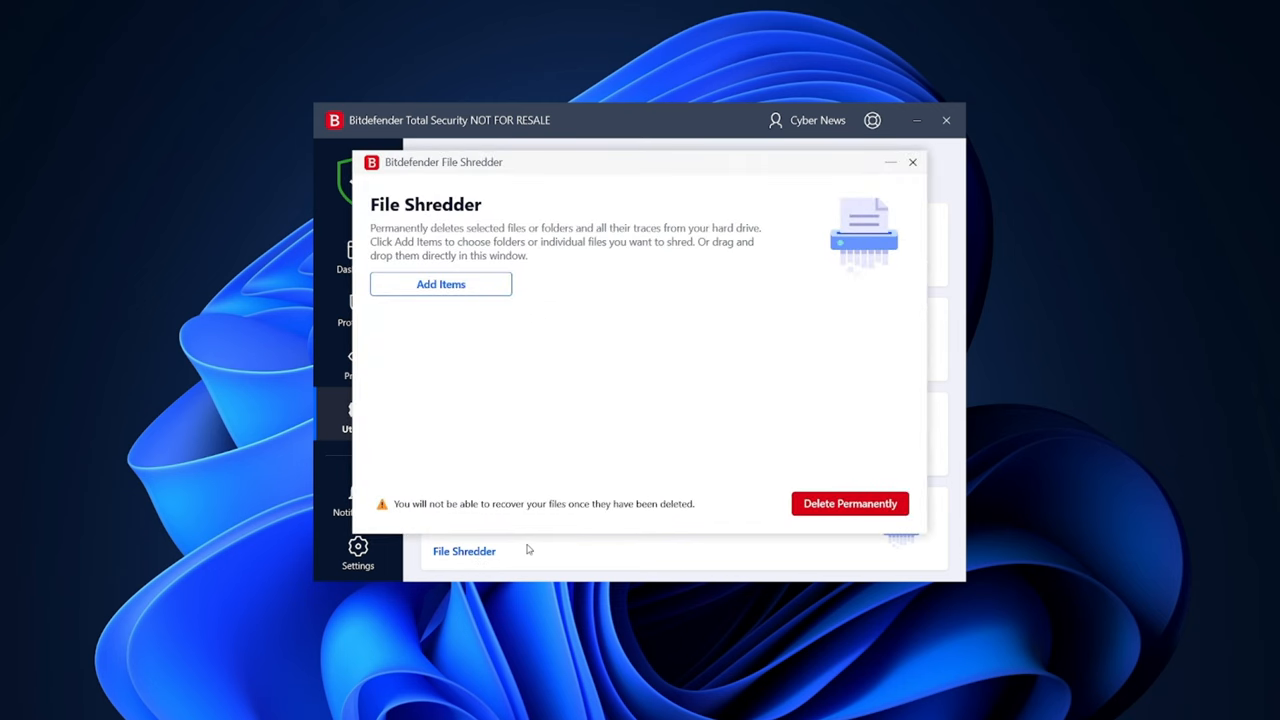
pyautogui.click(911, 161)
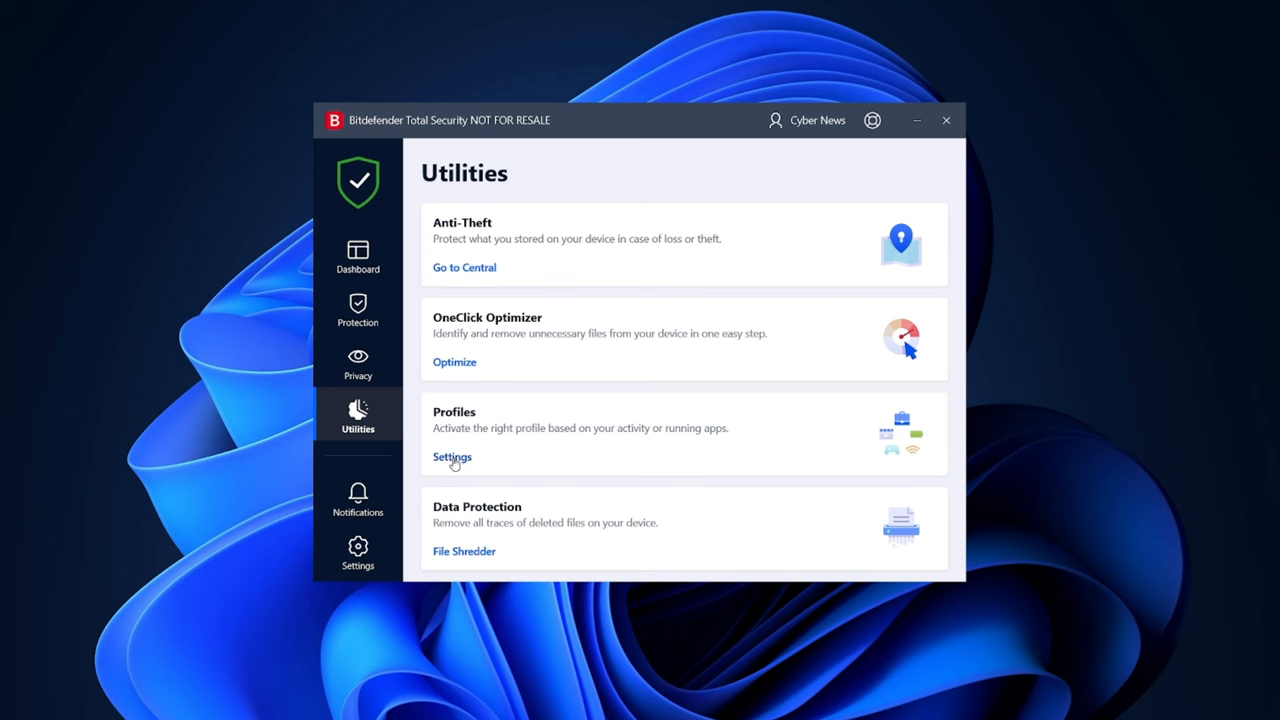
pyautogui.click(452, 457)
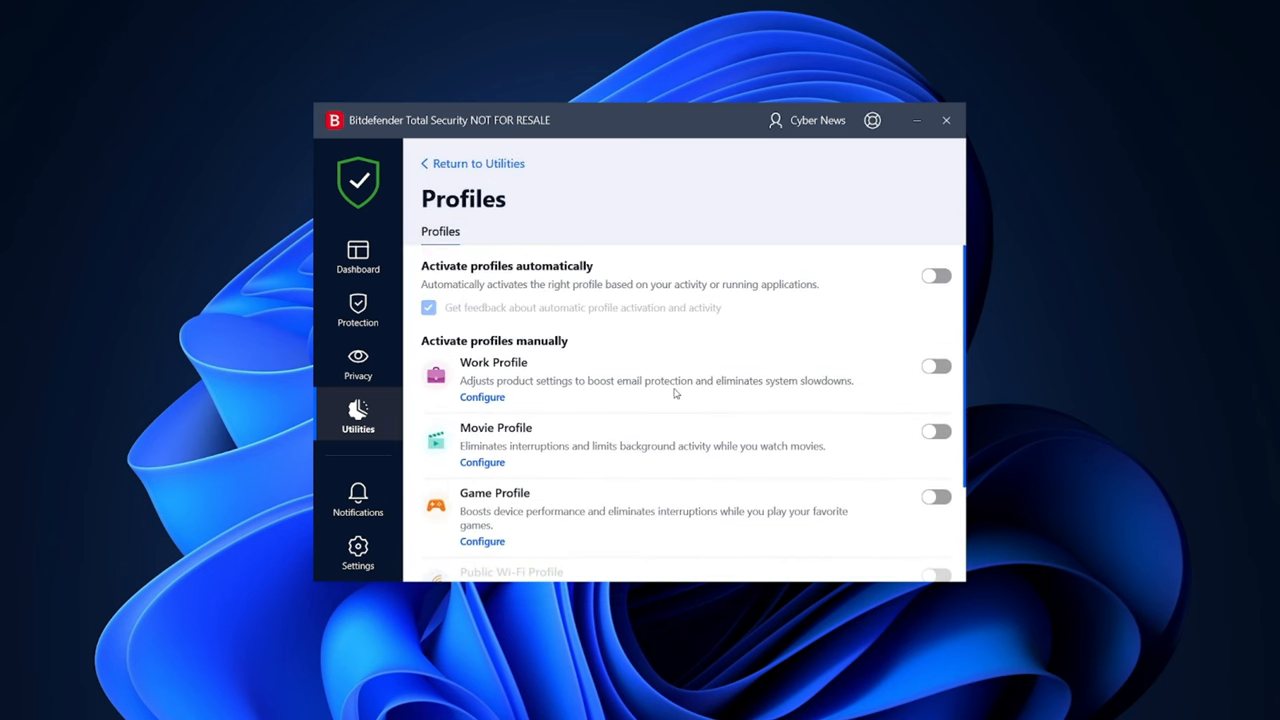
pyautogui.click(357, 363)
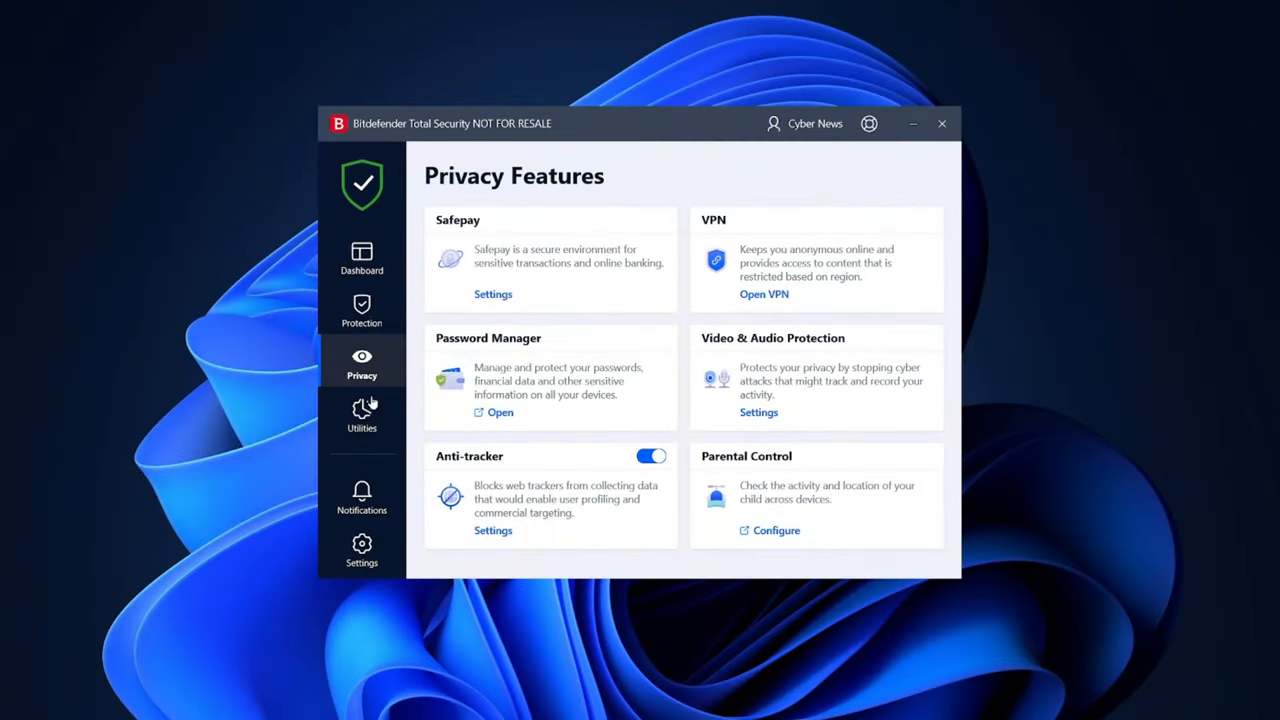
# - Switch to the Privacy section in the Bitdefender sidebar
pyautogui.click(361, 415)
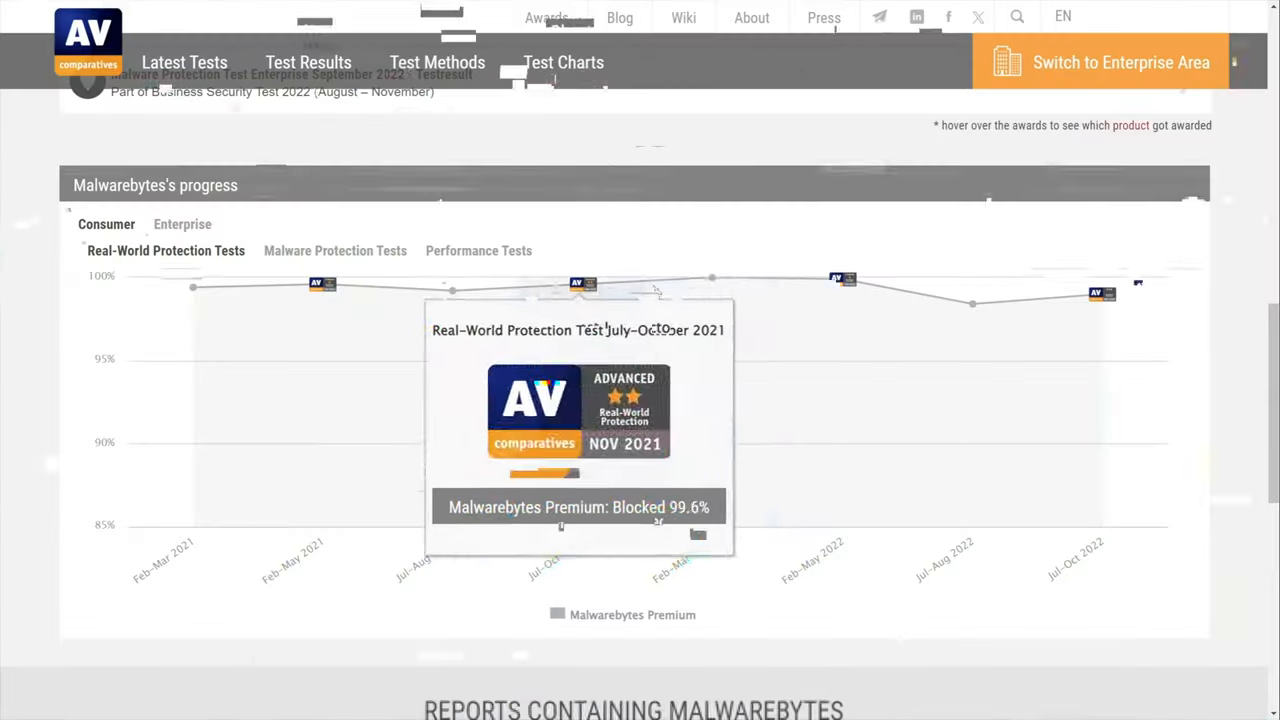
pyautogui.moveTo(1101, 293)
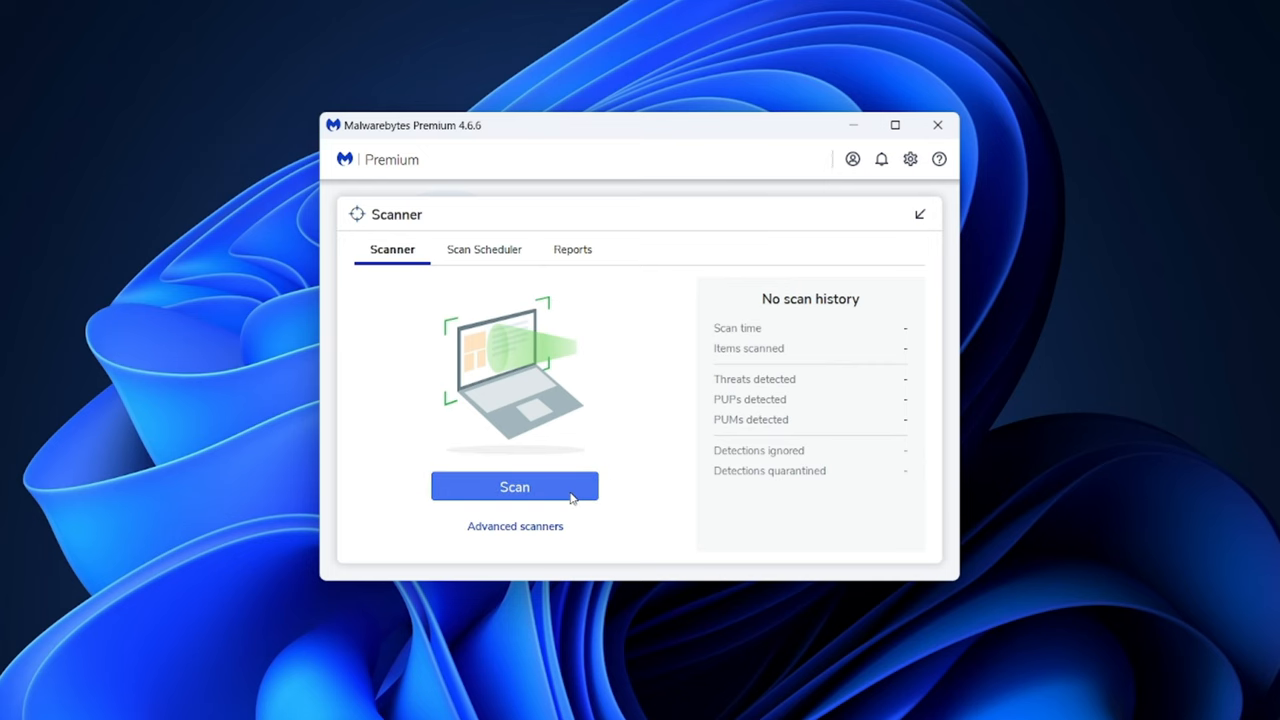
# - Cancel the running Malwarebytes threat scan and leave its summary
pyautogui.click(514, 486)
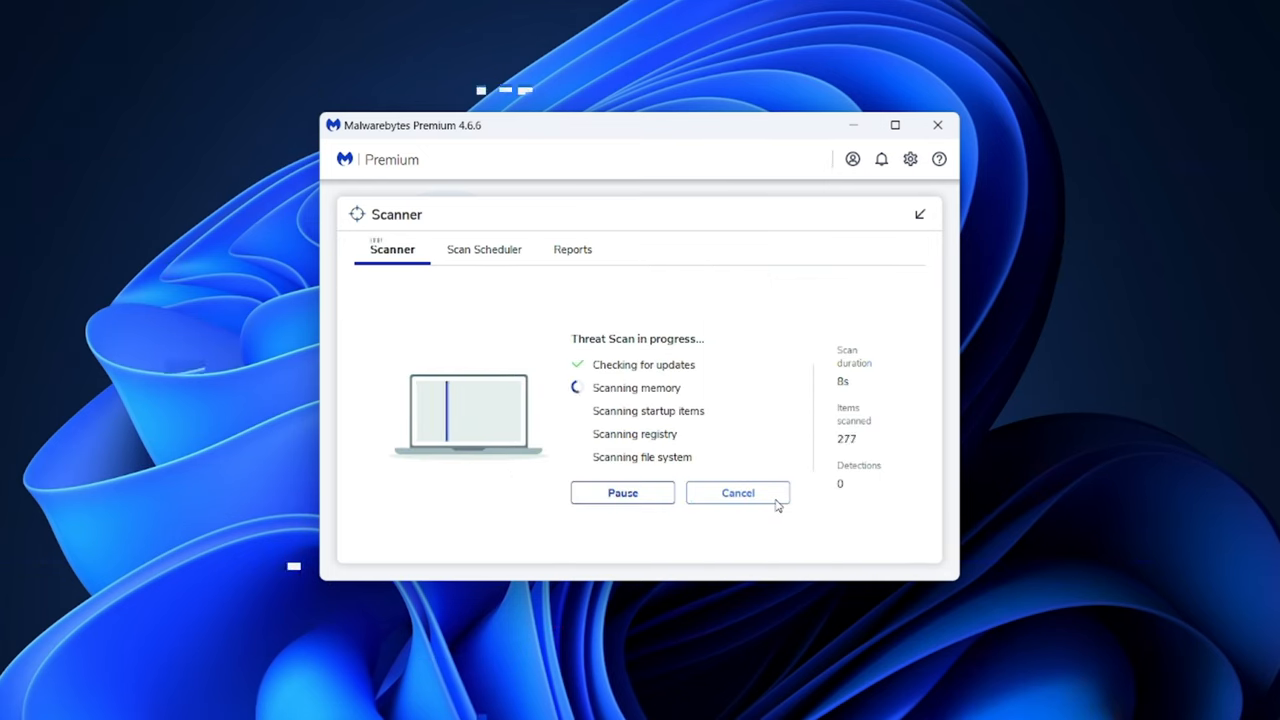
pyautogui.click(737, 492)
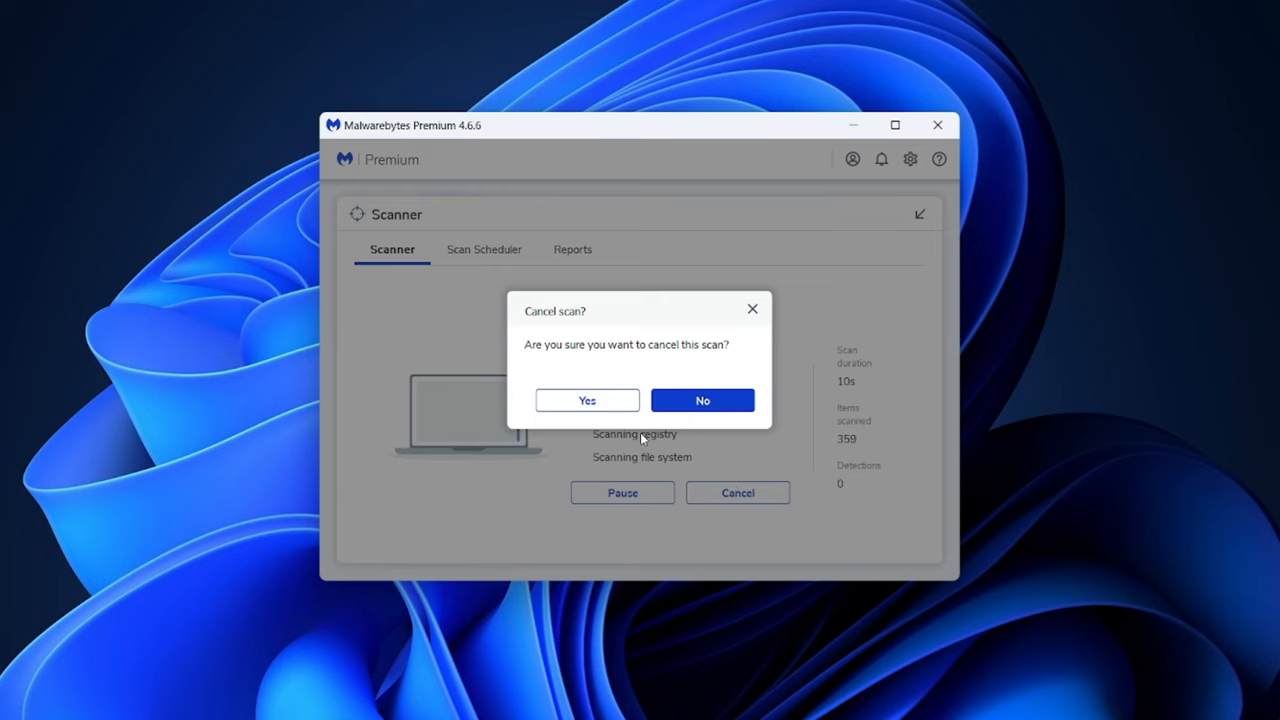
pyautogui.click(702, 400)
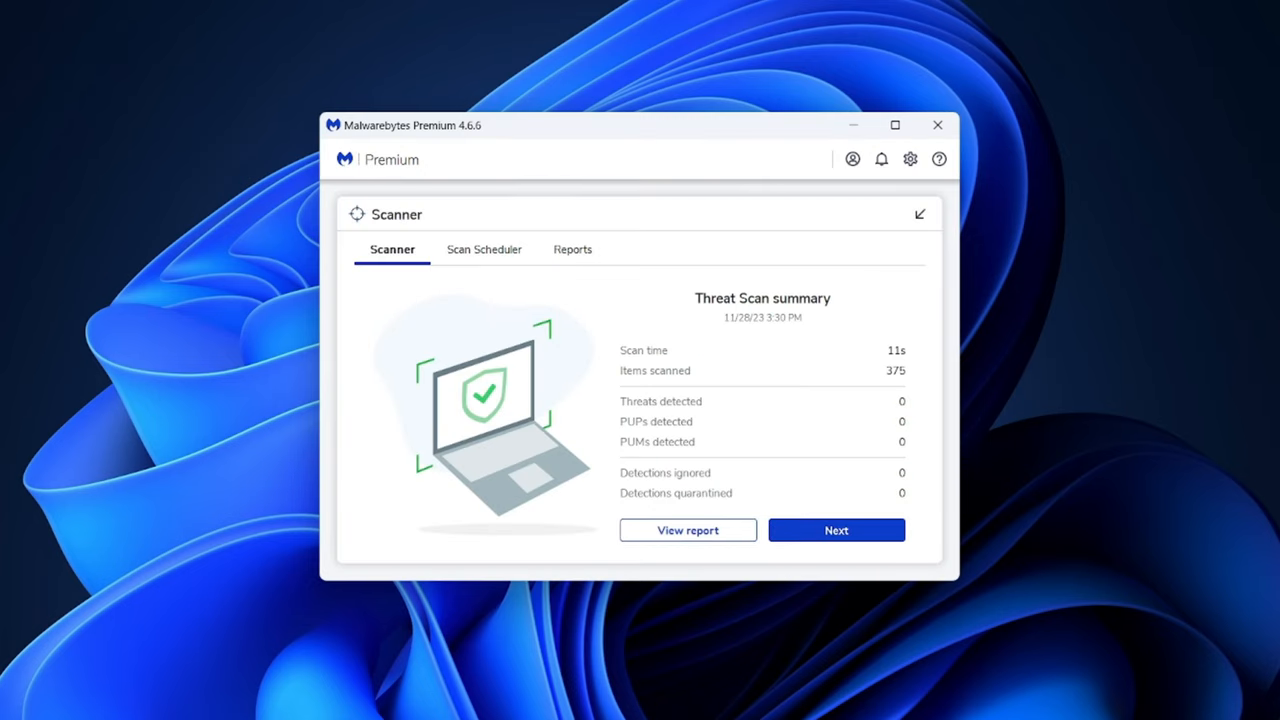
pyautogui.click(836, 530)
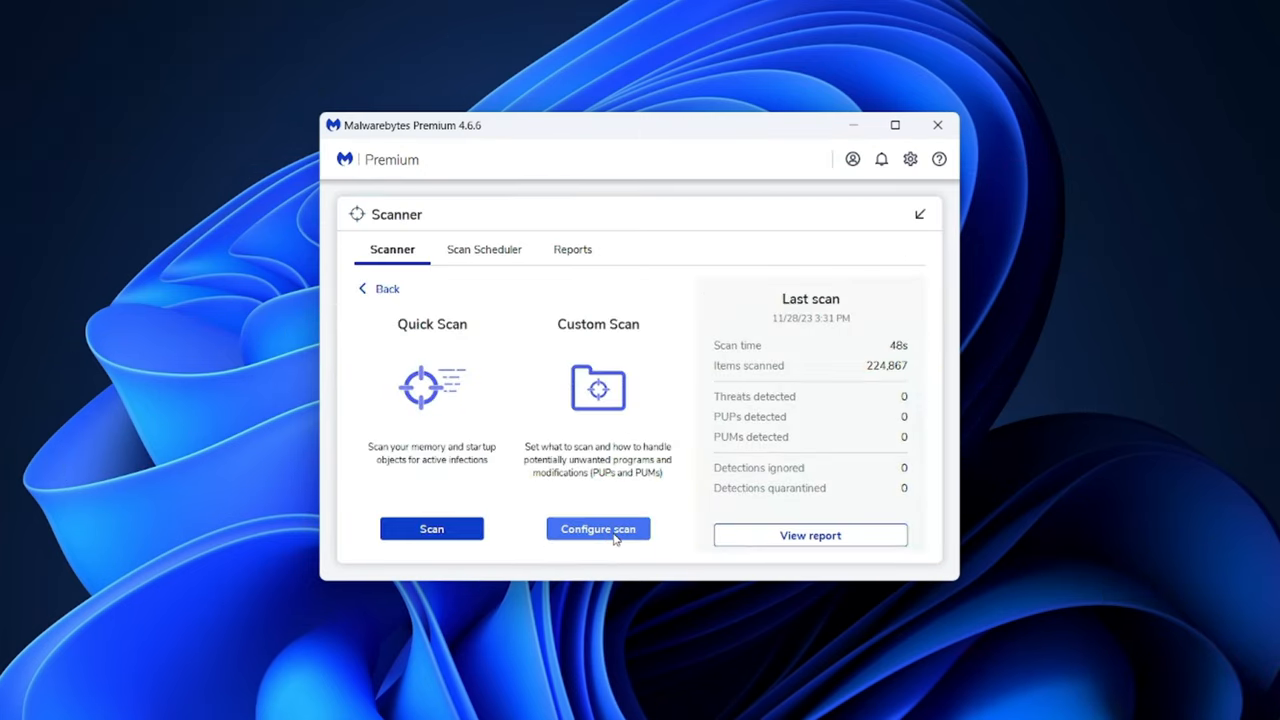
# - Configure a custom scan of C: > Users > Downloads and start it
pyautogui.click(597, 528)
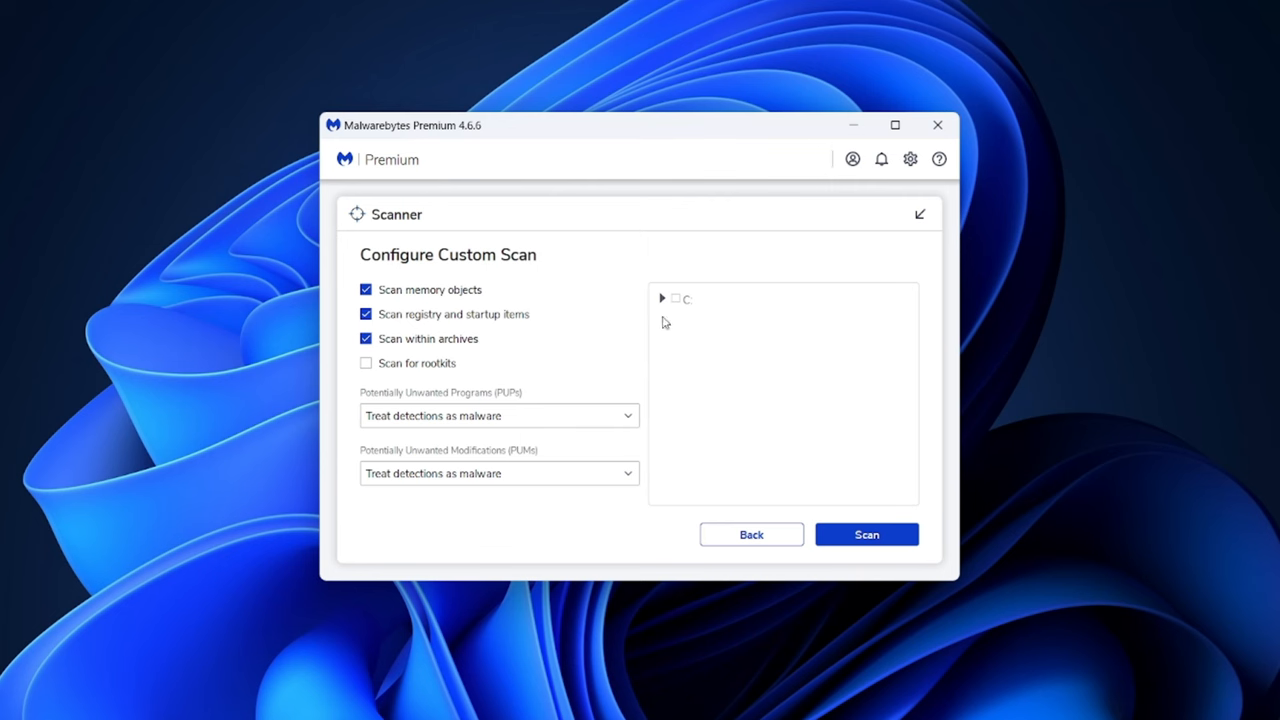
pyautogui.click(662, 298)
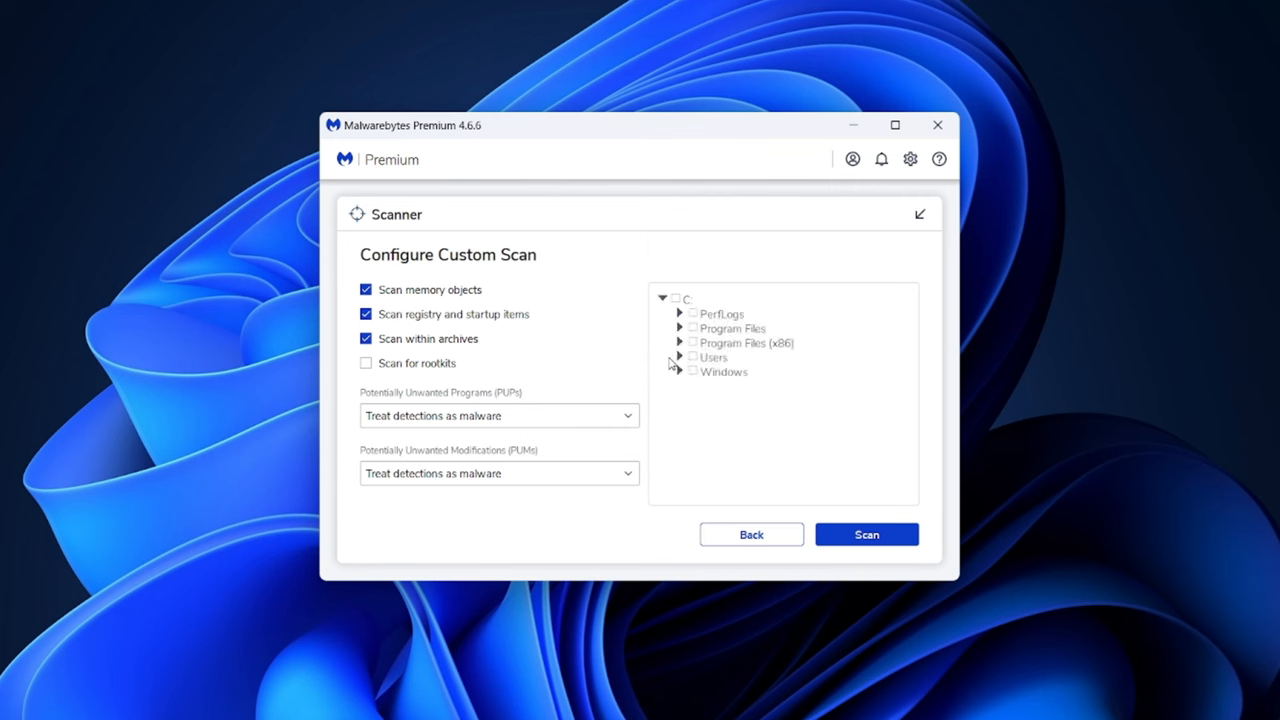
pyautogui.click(680, 357)
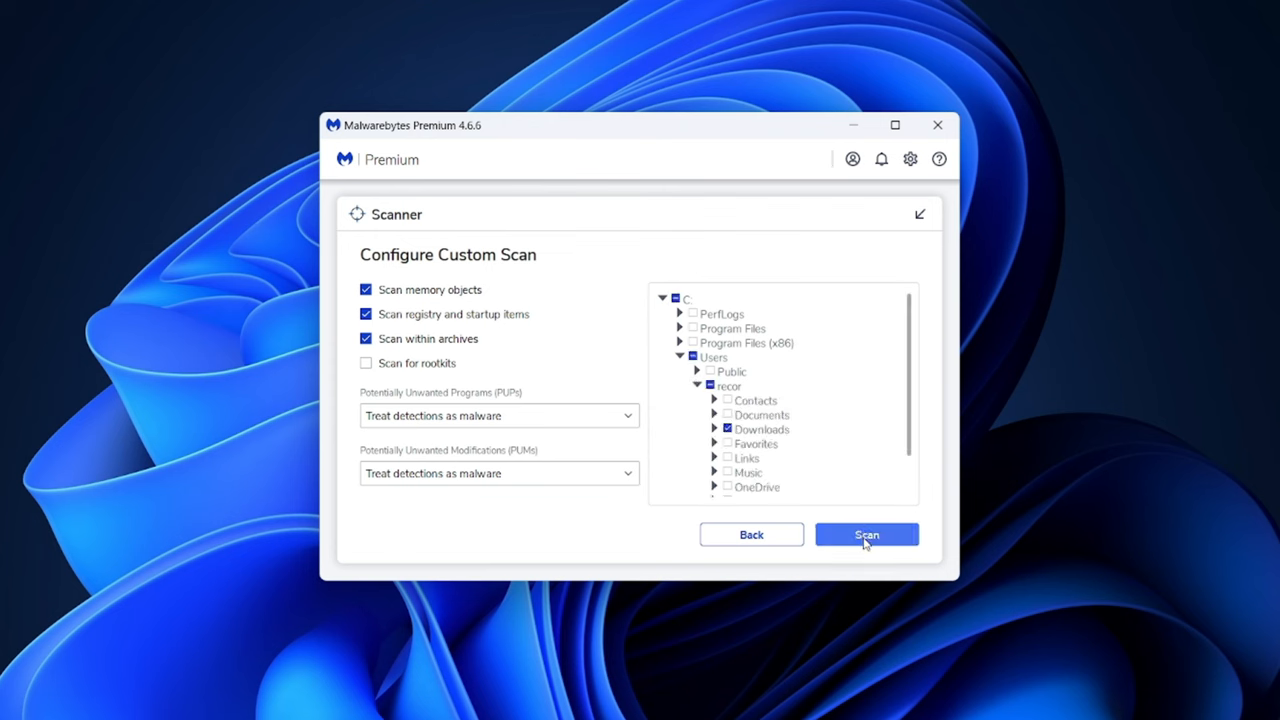
pyautogui.click(497, 415)
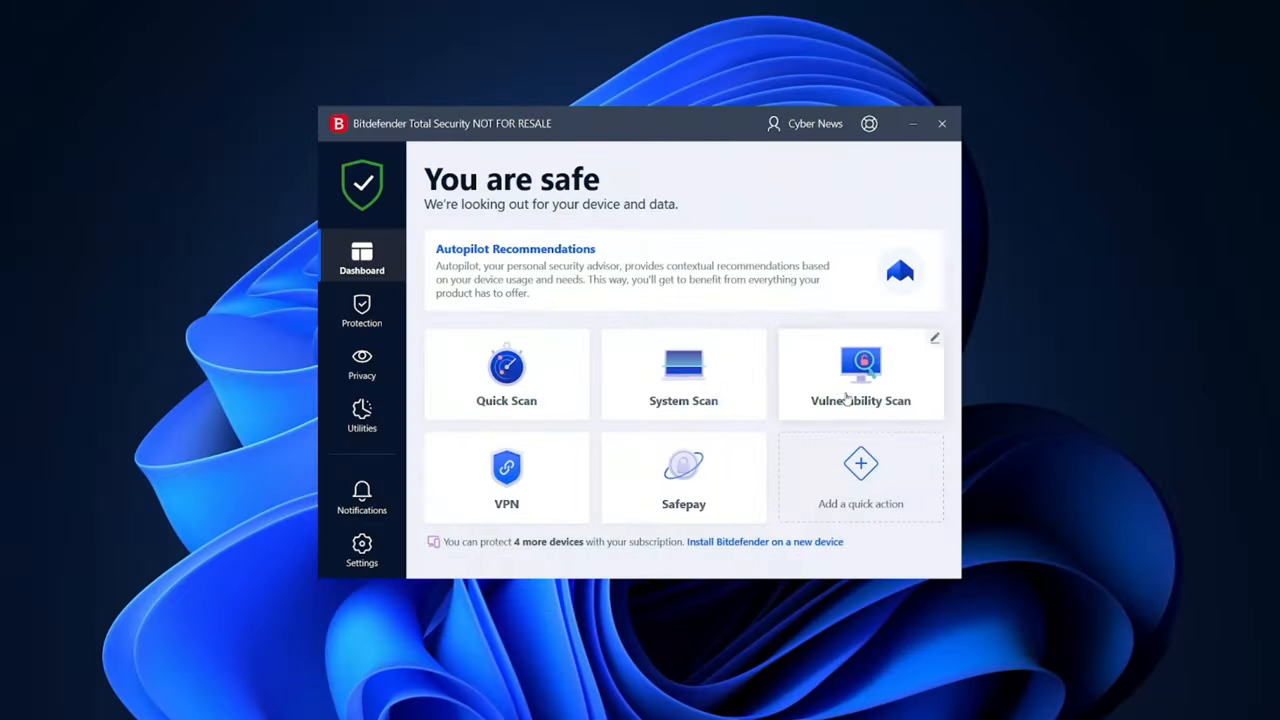
pyautogui.click(860, 375)
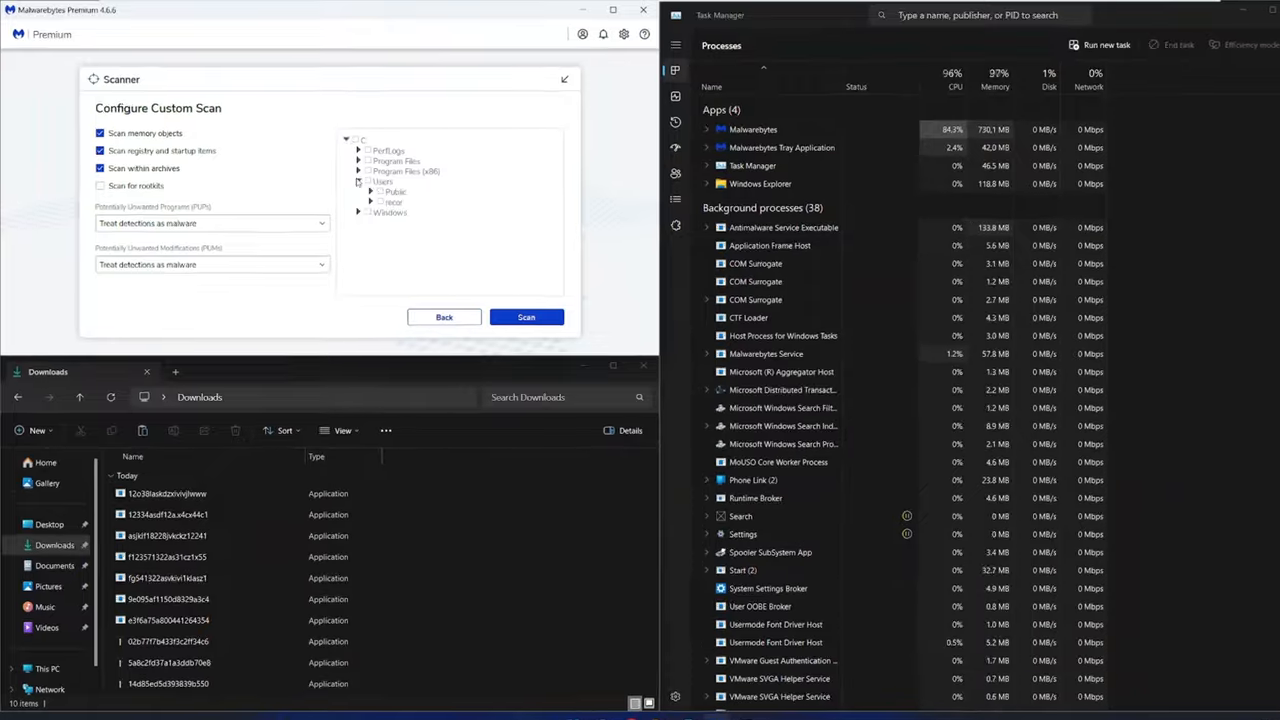
# - Start the custom scan of the Downloads folder's test malware samples
pyautogui.click(526, 317)
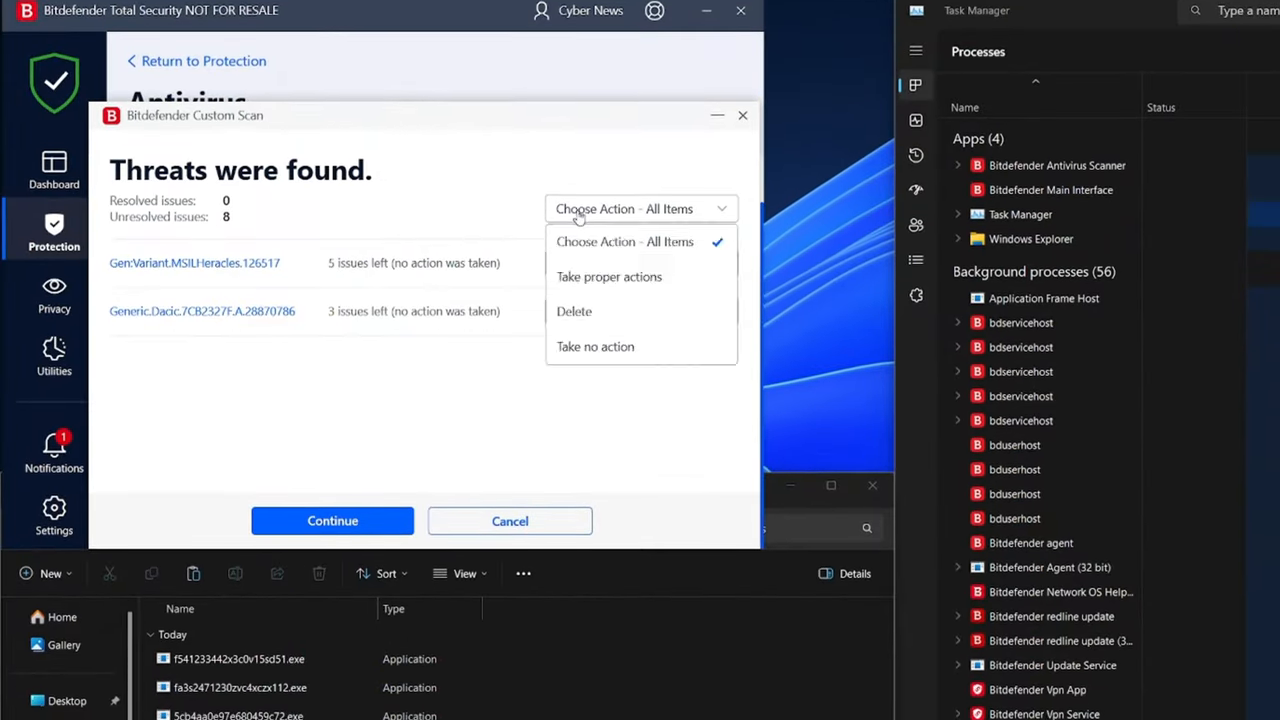
# - Pick an action for all eight threats from the Choose Action - All Items dropdown
pyautogui.click(332, 520)
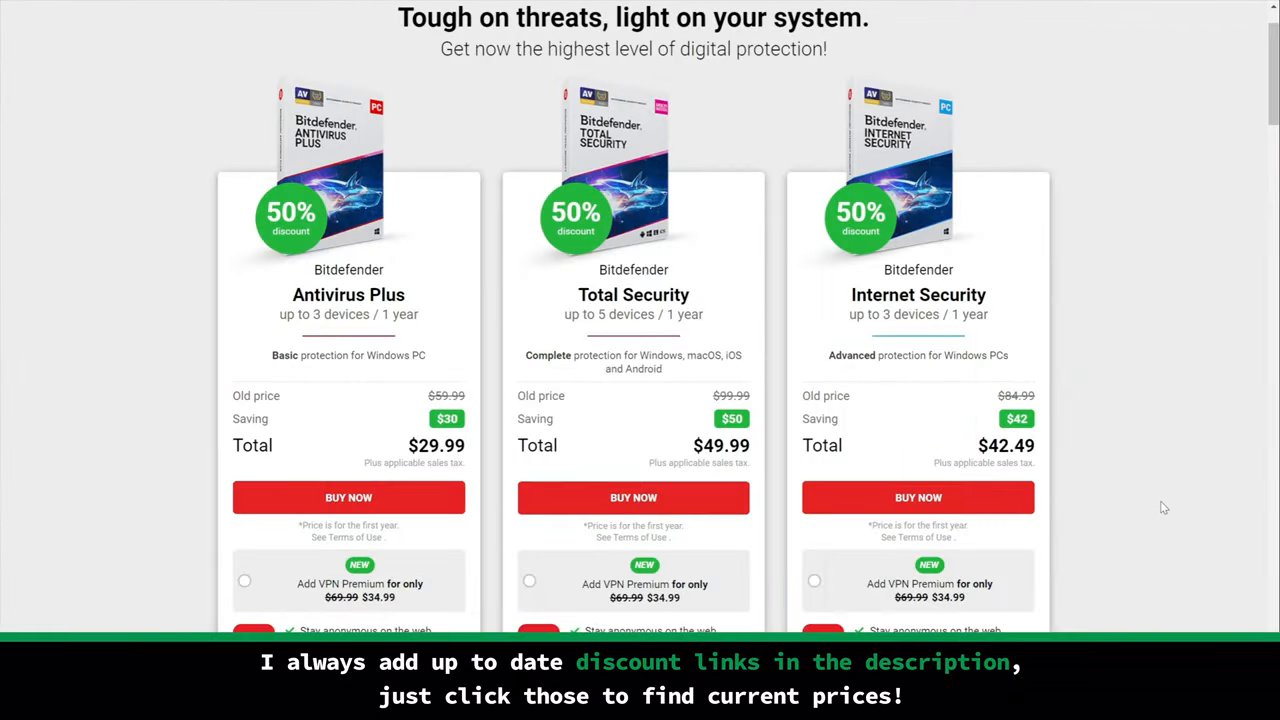
pyautogui.moveTo(440, 477)
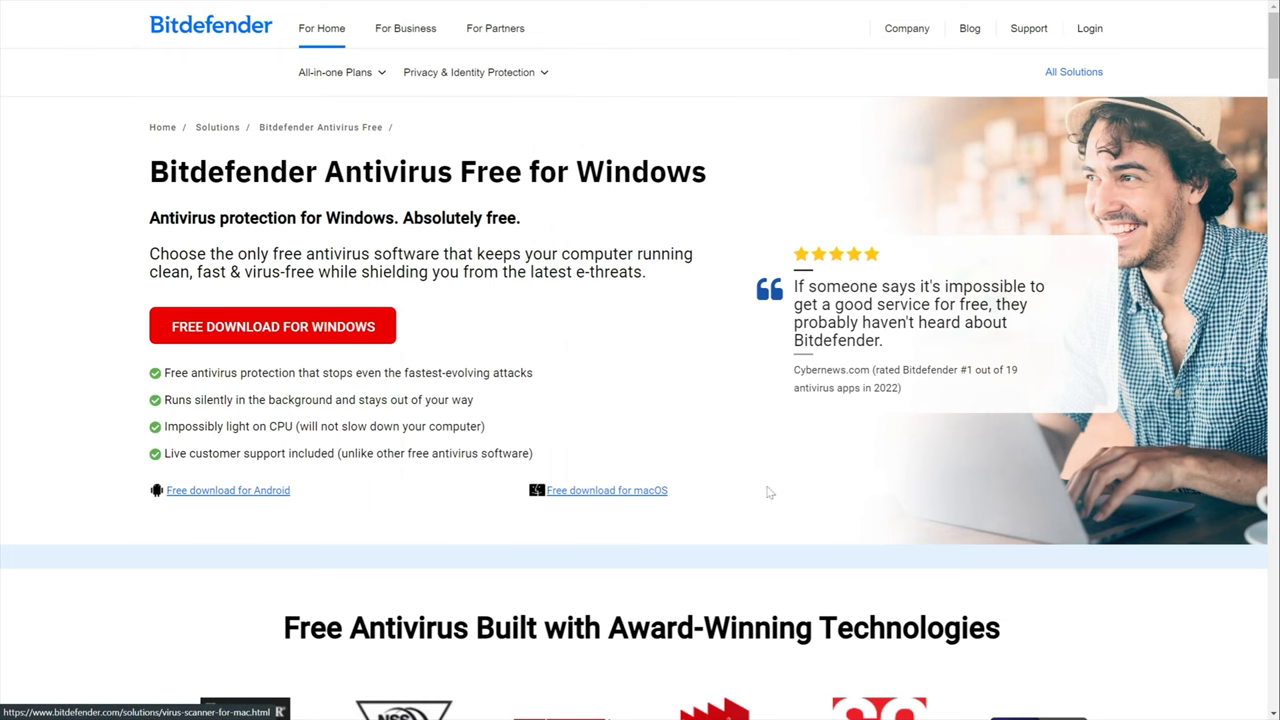
# - Scroll down the Compare Bitdefender Products table
pyautogui.scroll(-3)
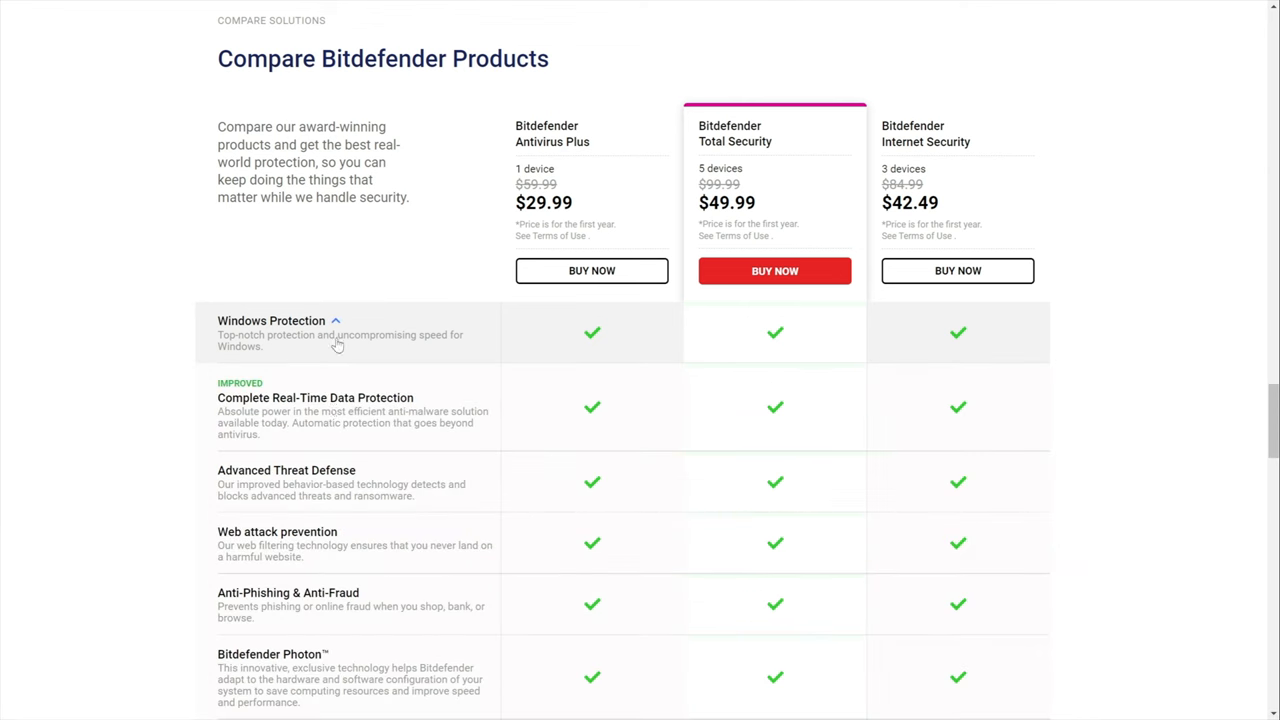
pyautogui.scroll(-3)
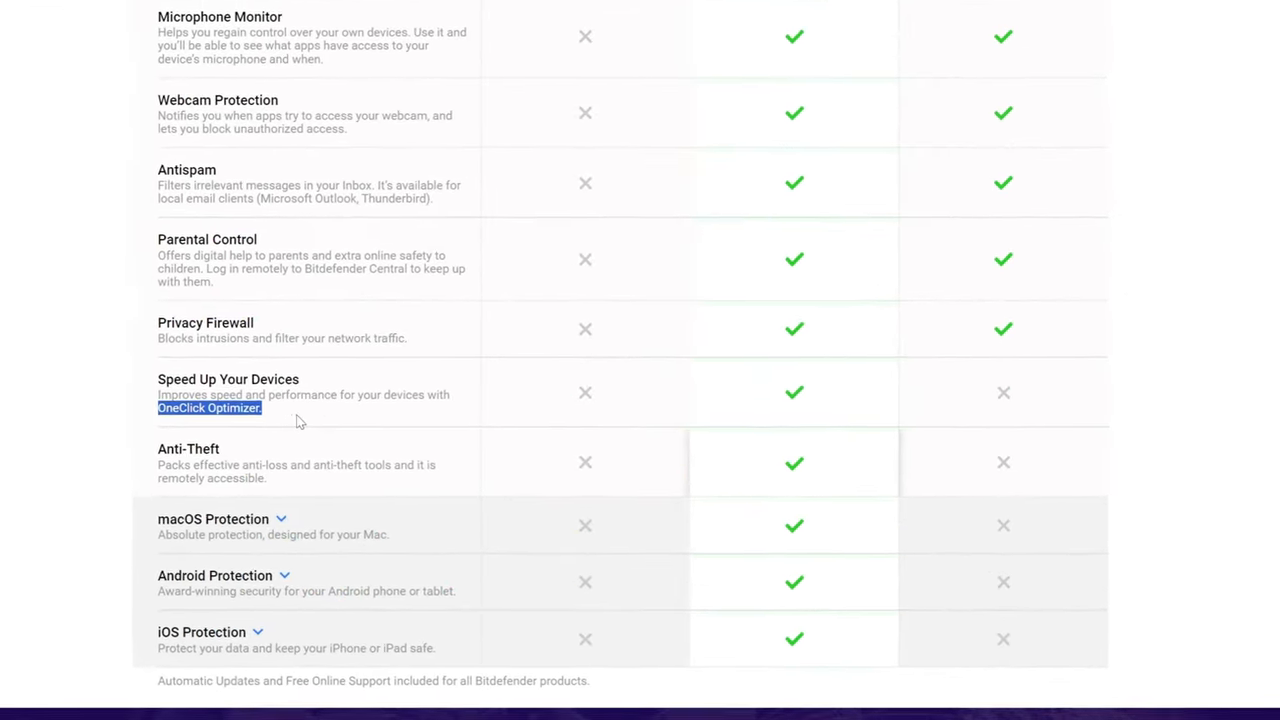
pyautogui.scroll(-3)
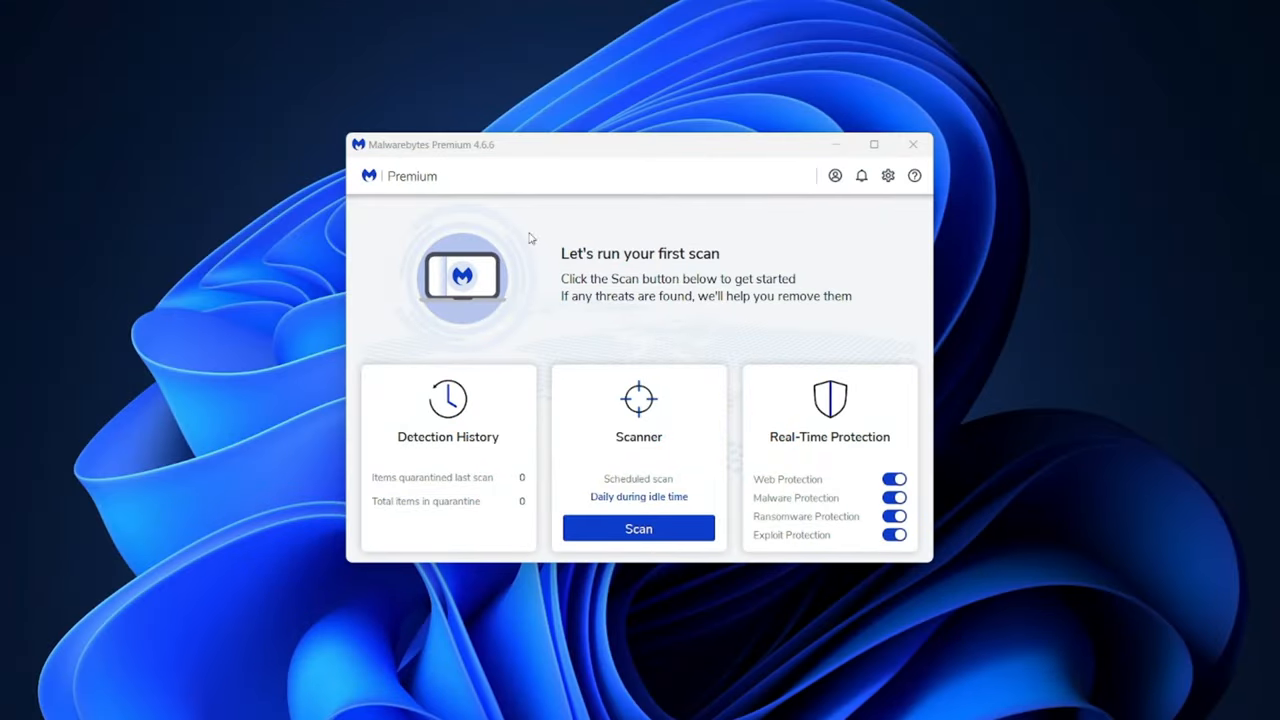
pyautogui.moveTo(590, 313)
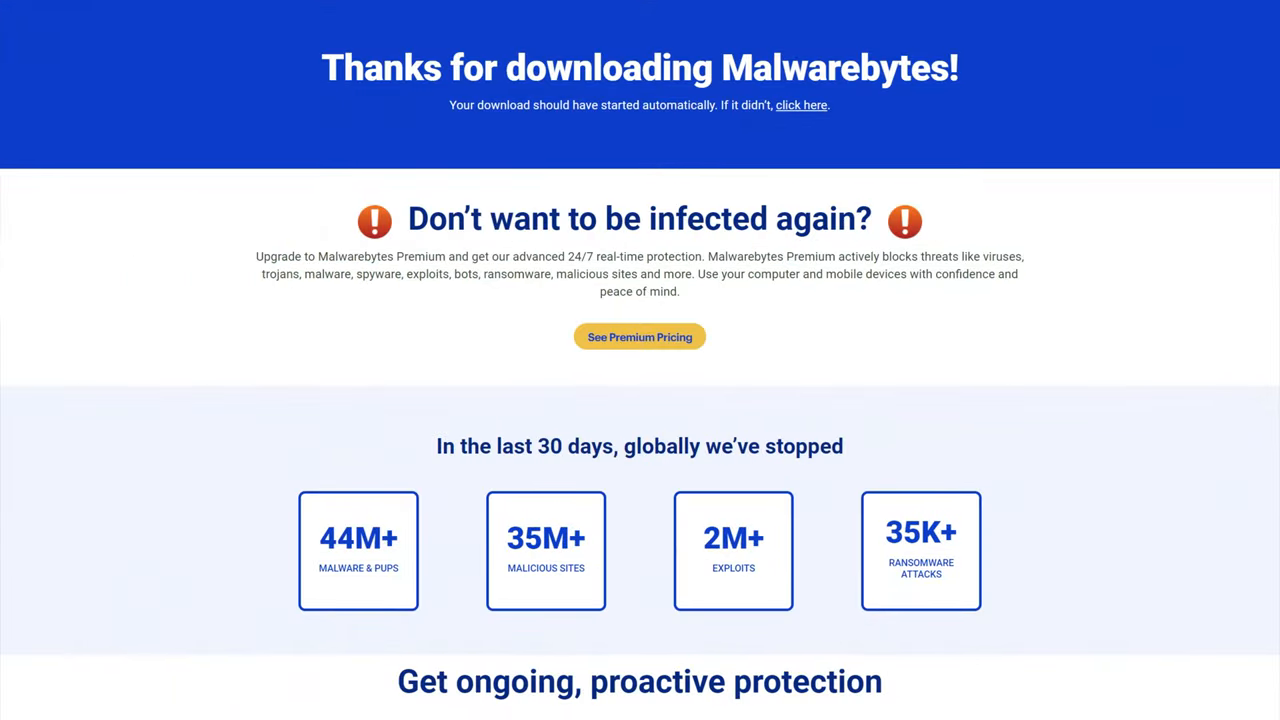
# - Scroll the Malwarebytes thank-you page down to the Standard and Plus Premium pricing cards
pyautogui.scroll(-3)
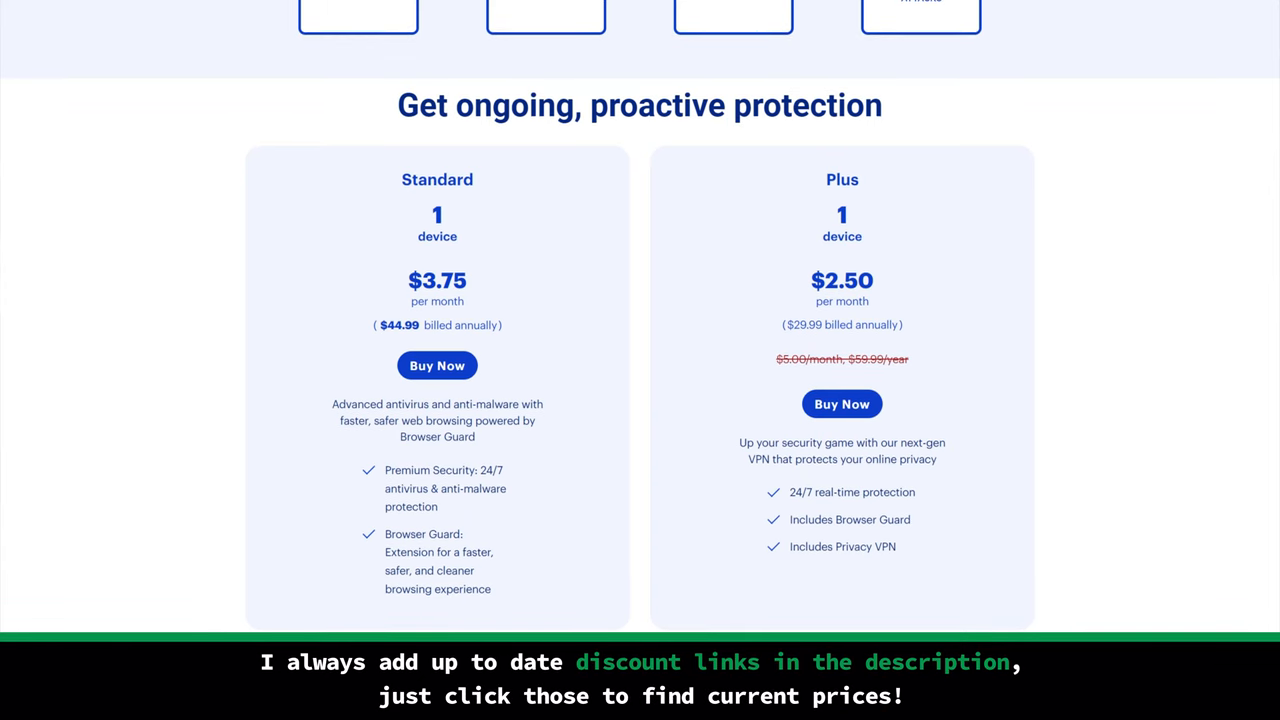
pyautogui.scroll(-3)
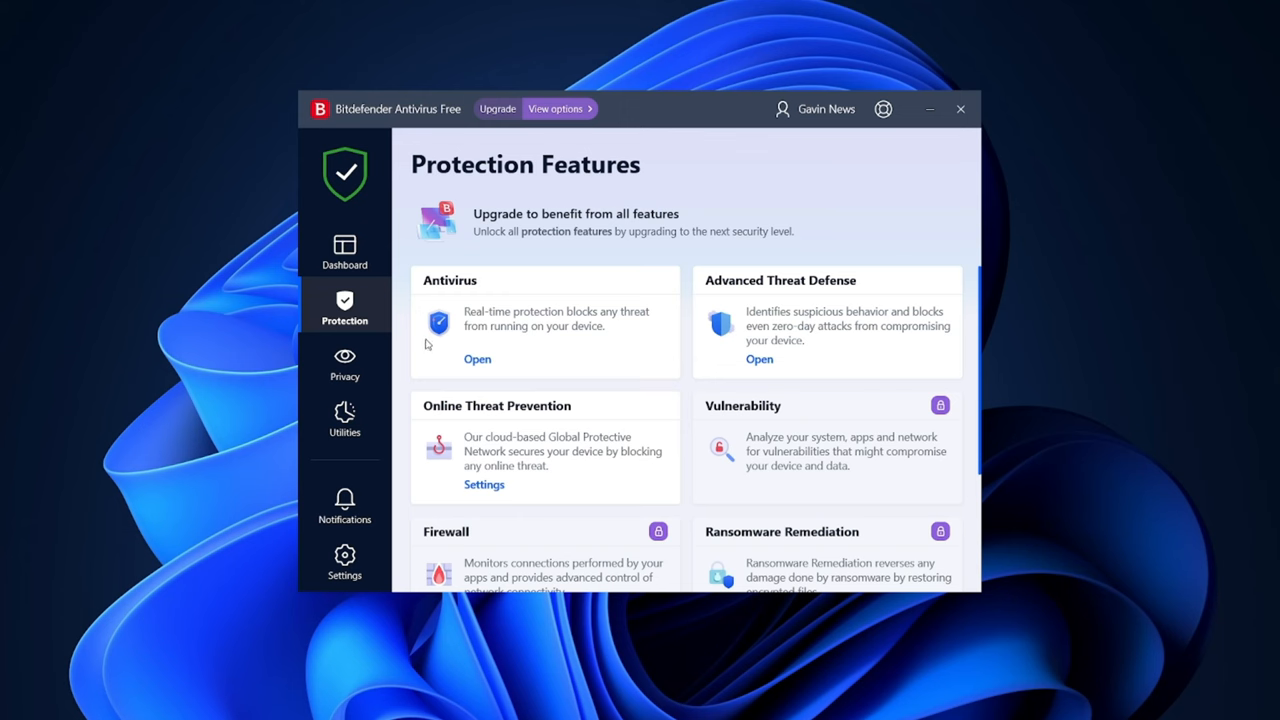
pyautogui.scroll(-3)
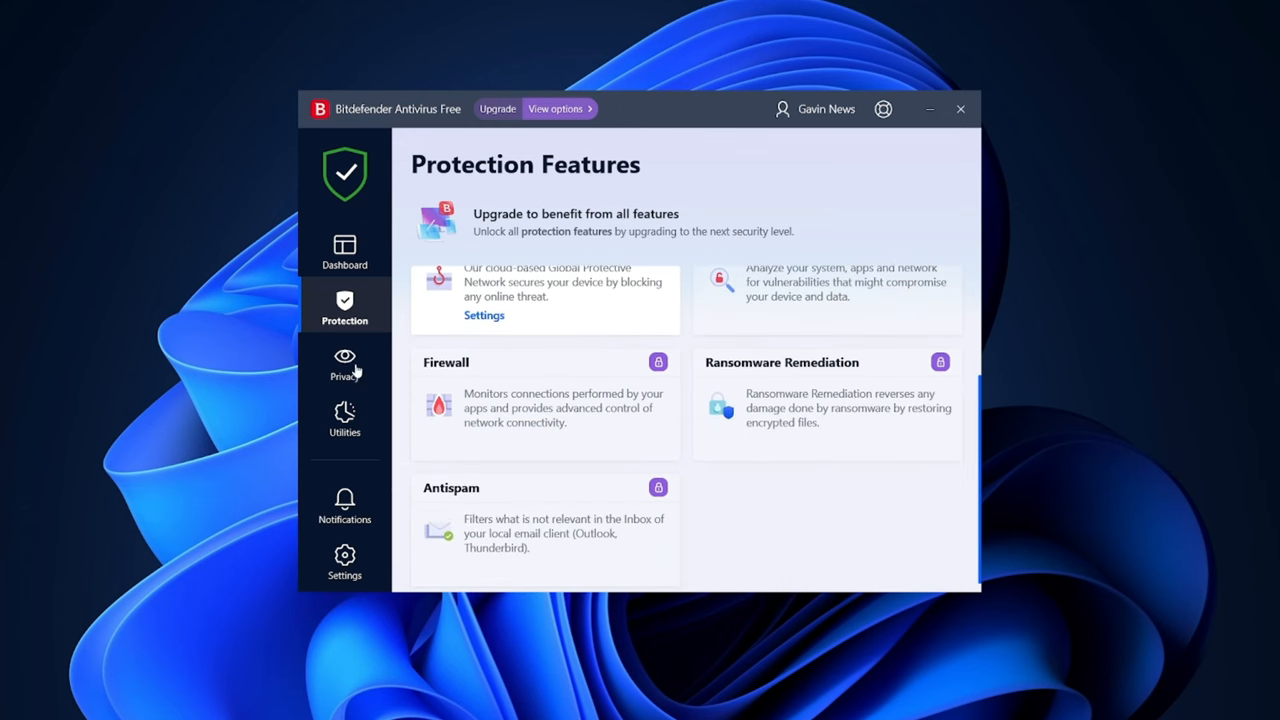